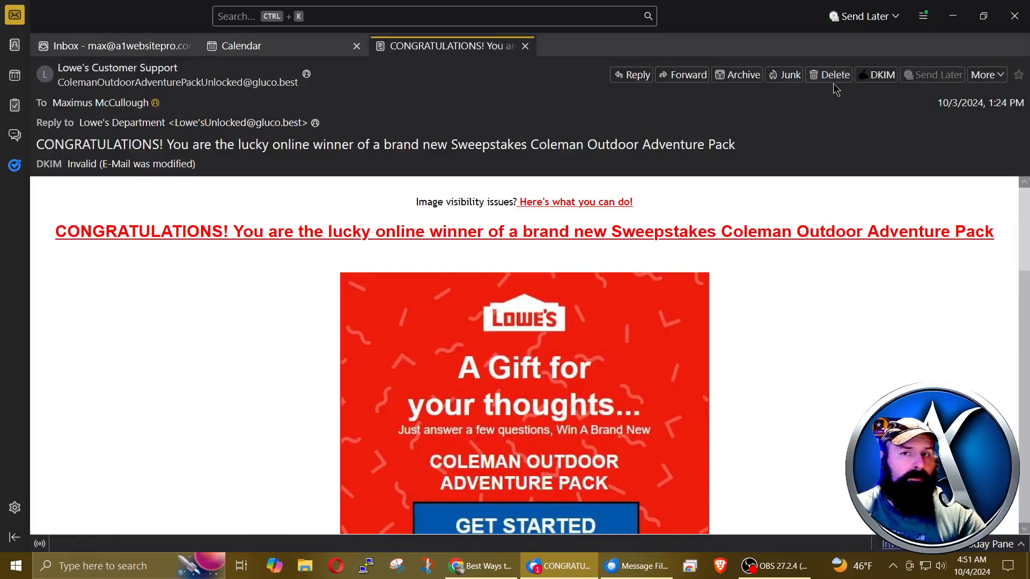
pyautogui.moveTo(831, 333)
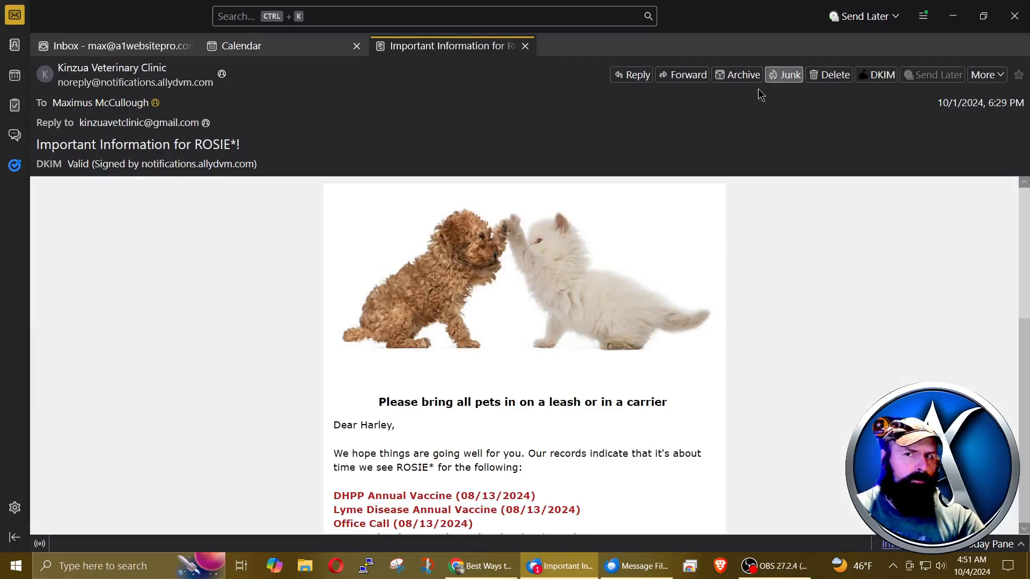
pyautogui.moveTo(803, 117)
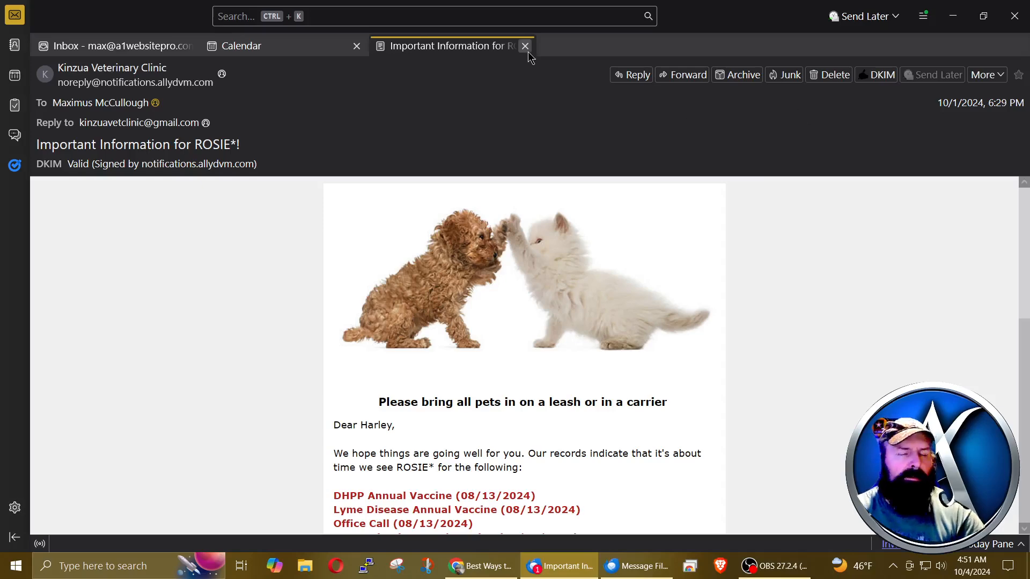
# Close the vet clinic message tab, then mark the Salary.com pay-equity email as junk.
pyautogui.click(524, 46)
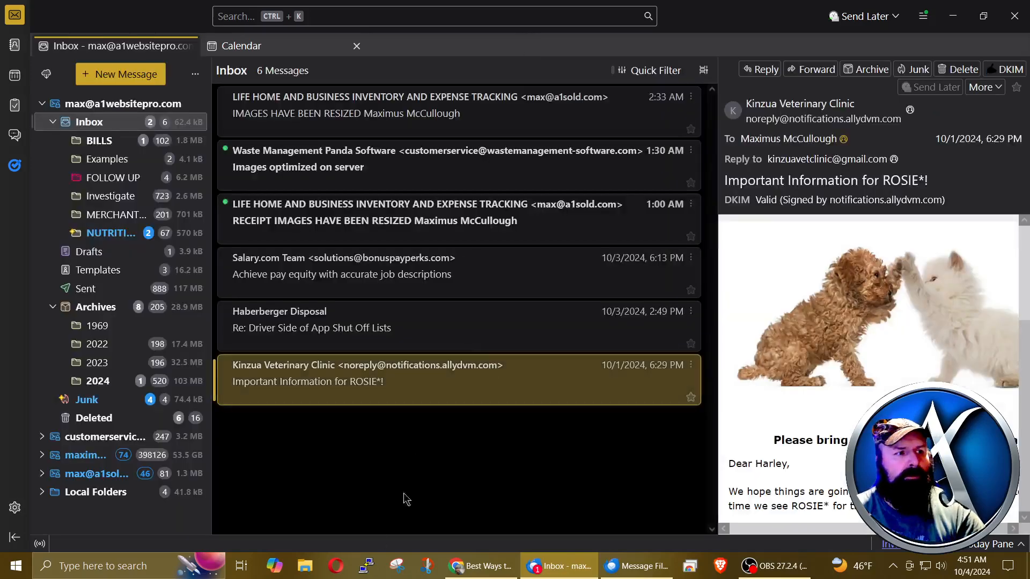
pyautogui.moveTo(302, 290)
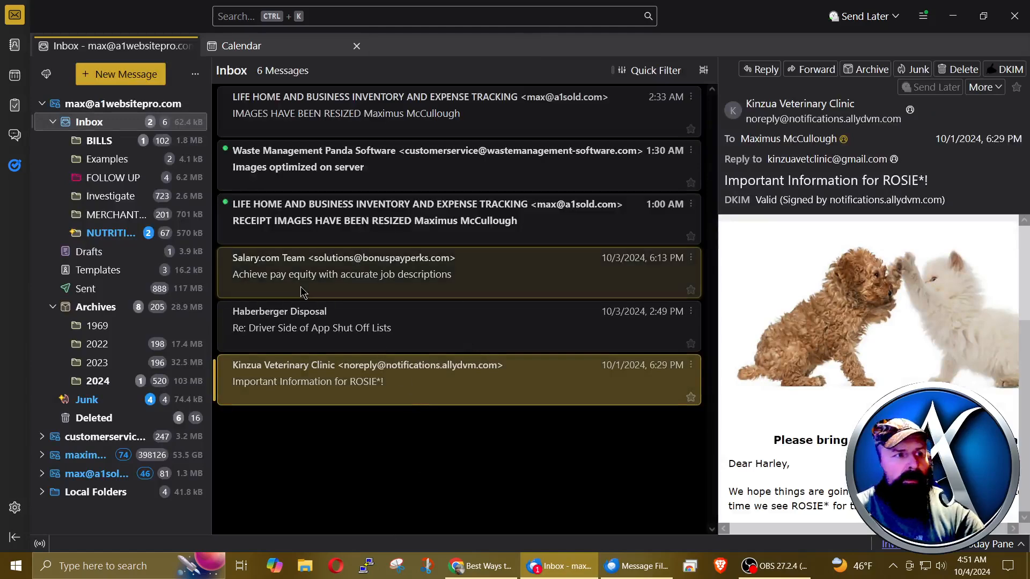
pyautogui.click(342, 266)
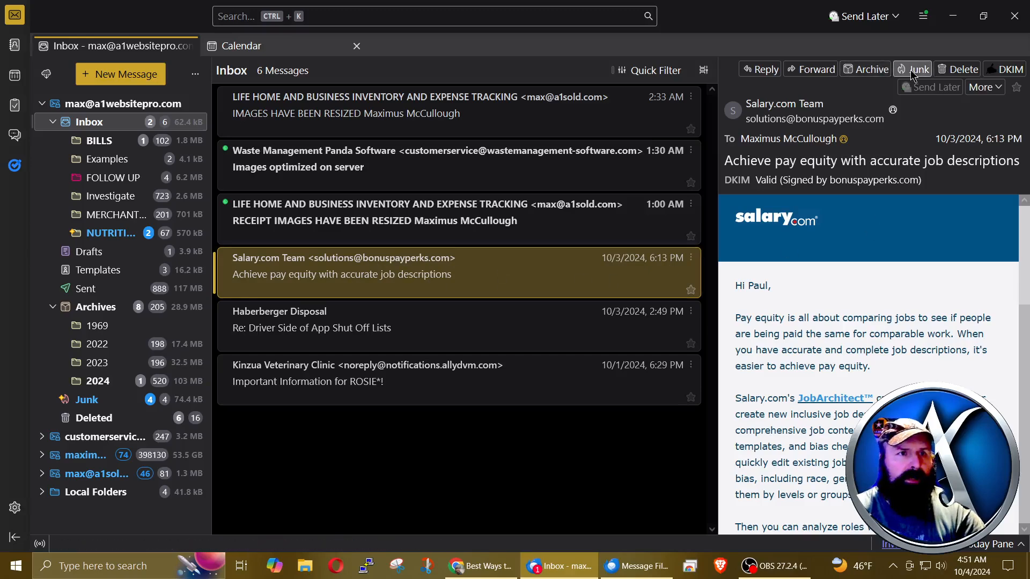
pyautogui.moveTo(914, 69)
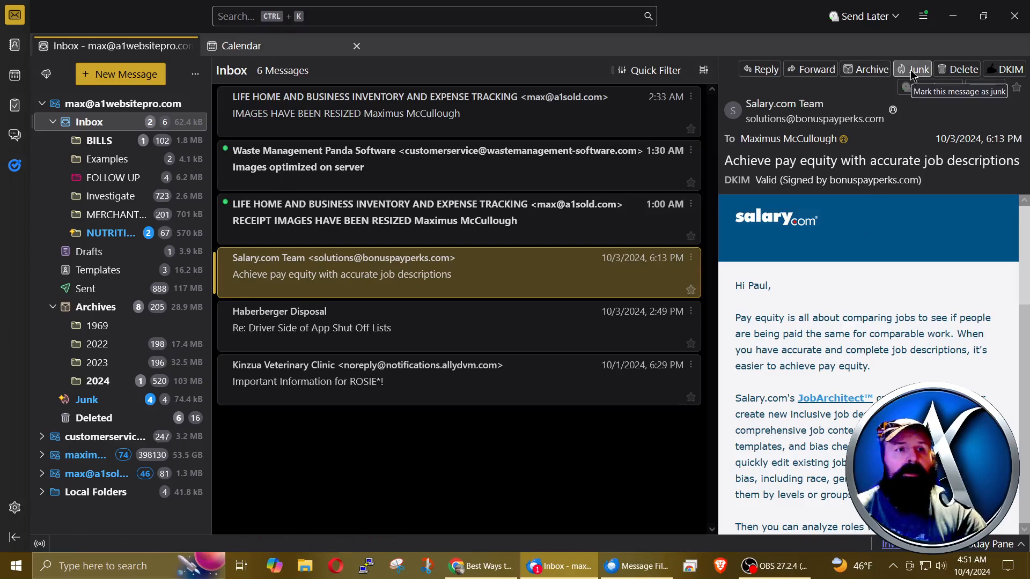
pyautogui.click(913, 69)
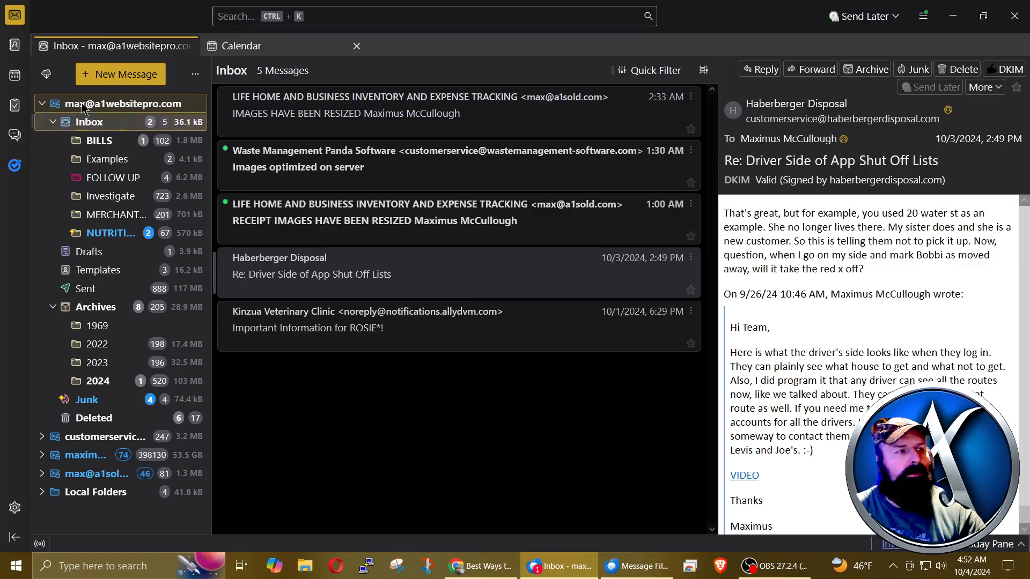
pyautogui.click(122, 103)
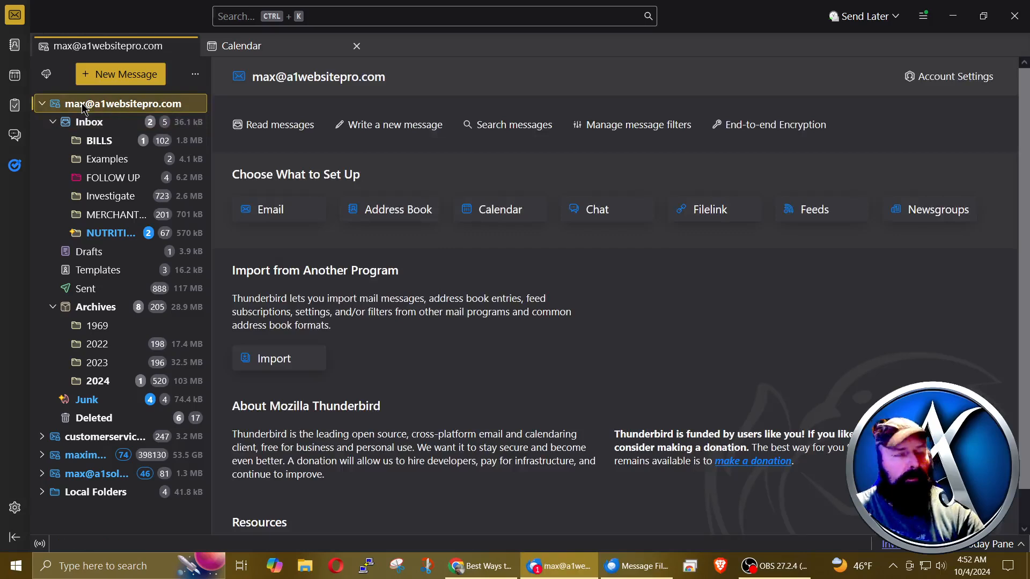
pyautogui.click(41, 103)
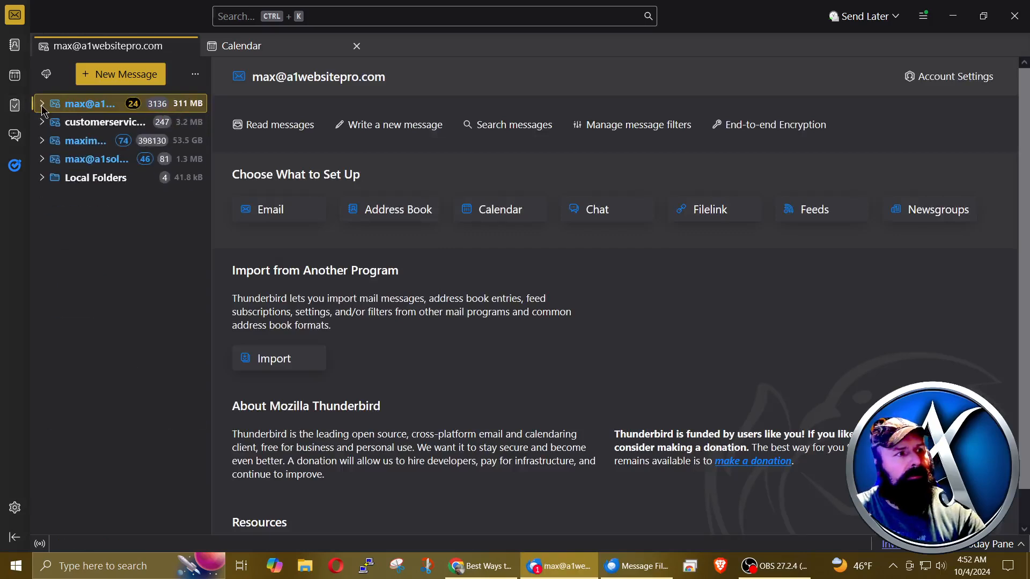
pyautogui.rightClick(88, 103)
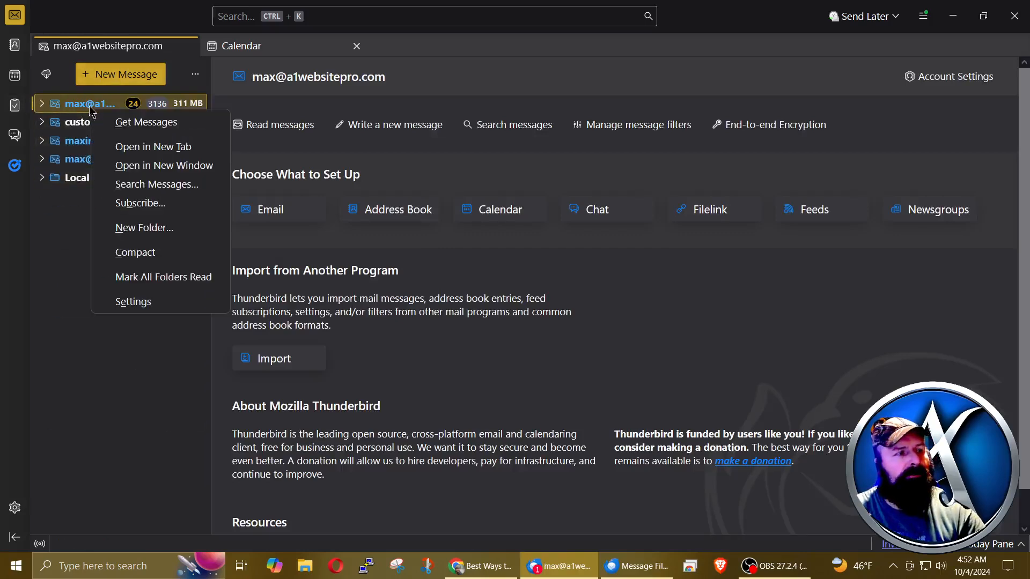
pyautogui.moveTo(153, 306)
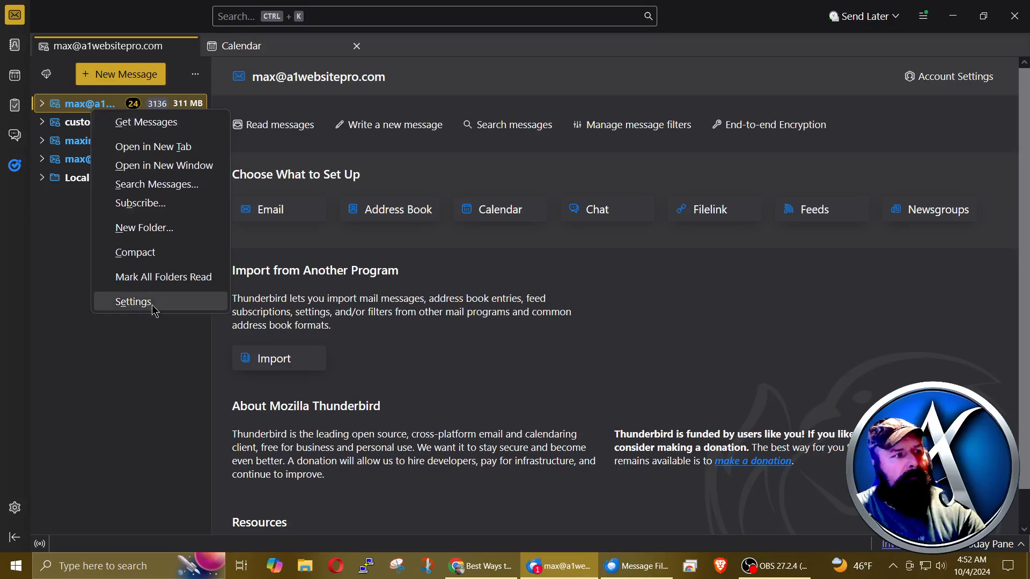
pyautogui.click(132, 301)
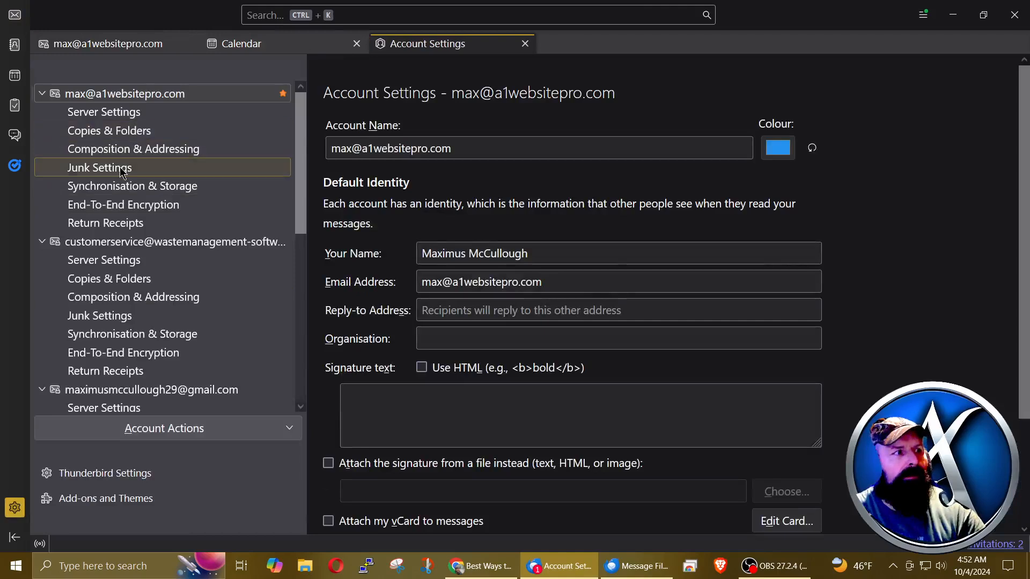
# In Junk Settings, exempt senders in Address Book, test-add, Waste-2, Waste-3 and Waste-Management.
pyautogui.click(99, 167)
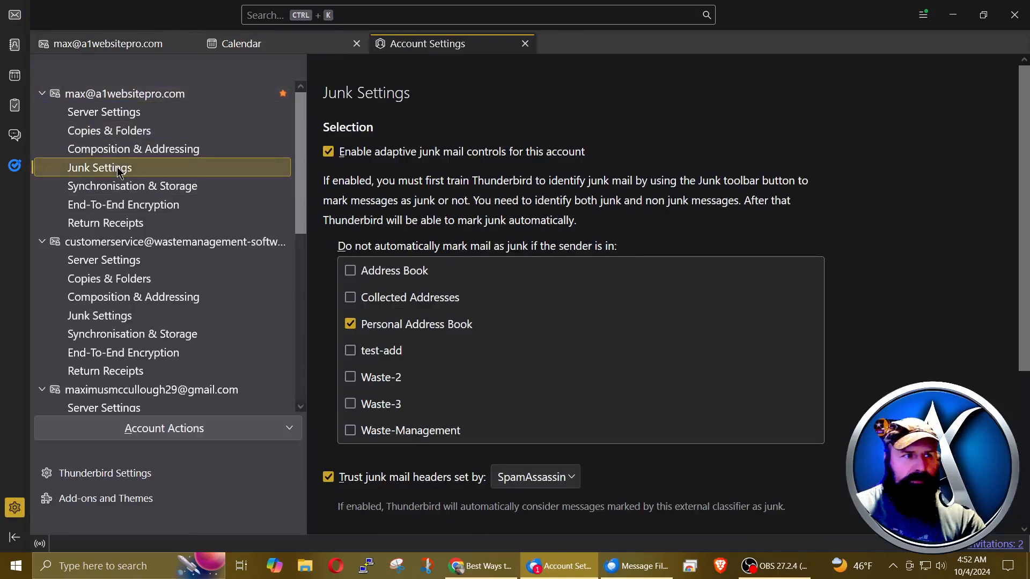
pyautogui.moveTo(425, 165)
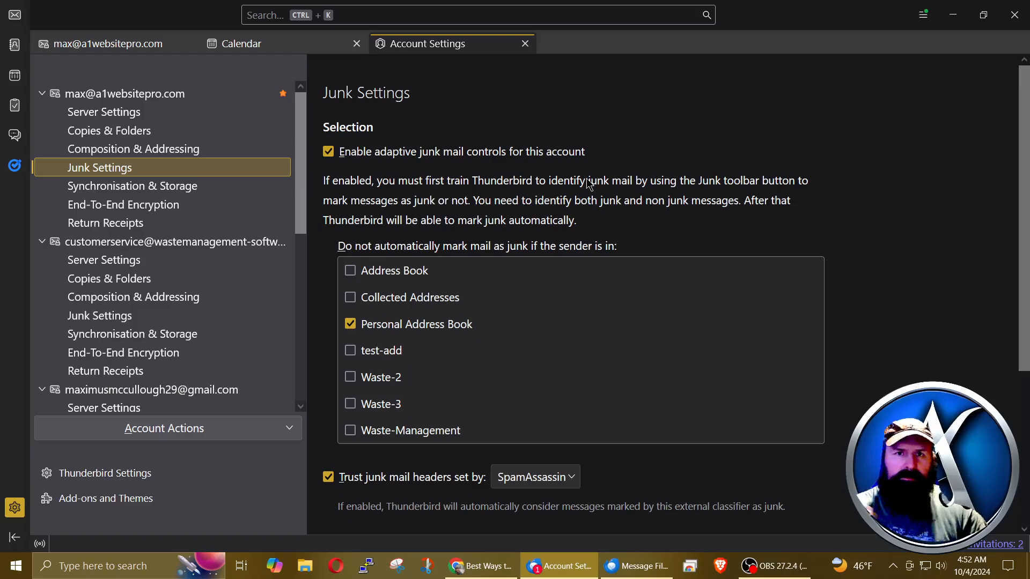
pyautogui.moveTo(854, 256)
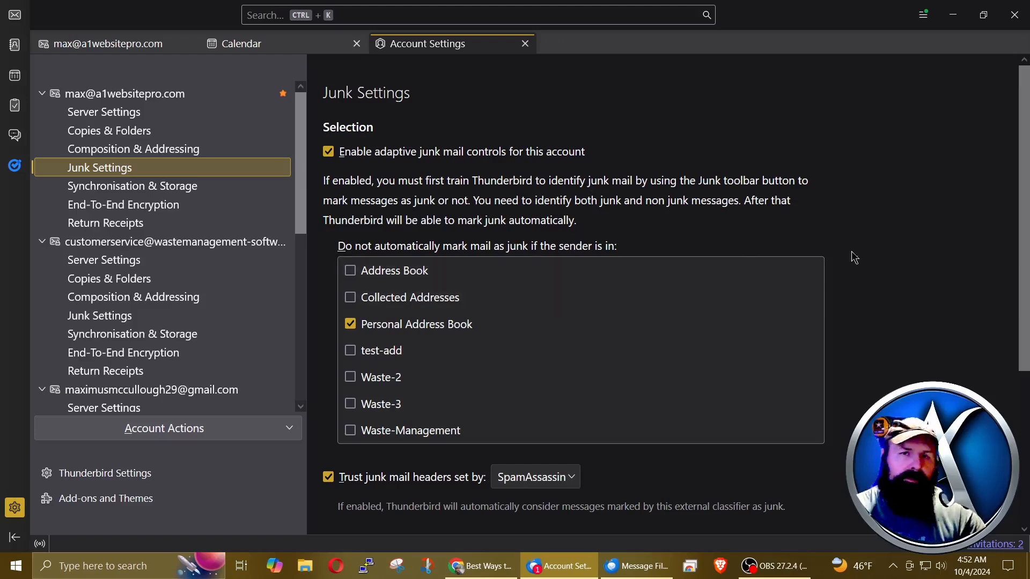
pyautogui.moveTo(953, 271)
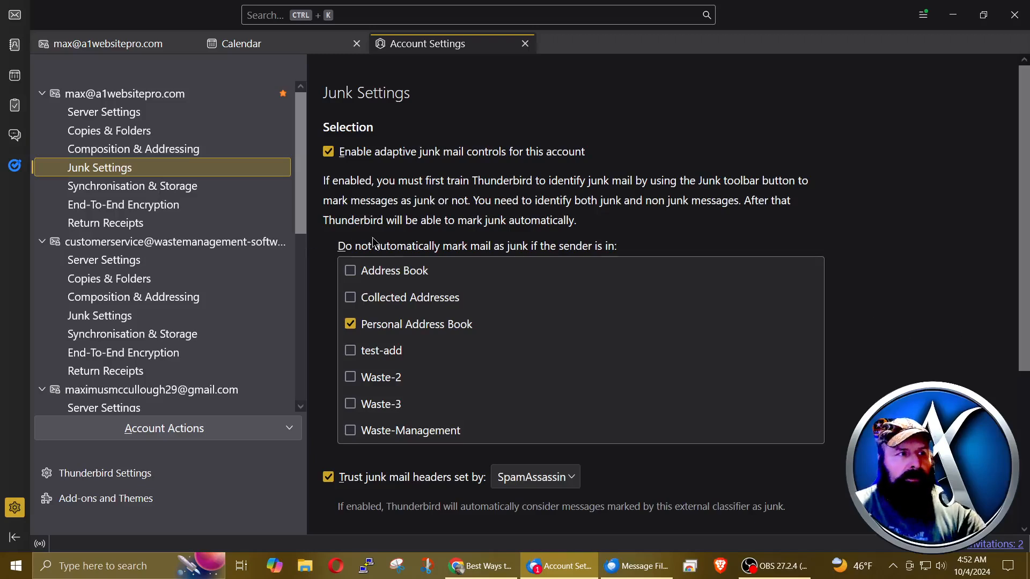
pyautogui.moveTo(337, 246); pyautogui.dragTo(617, 246)
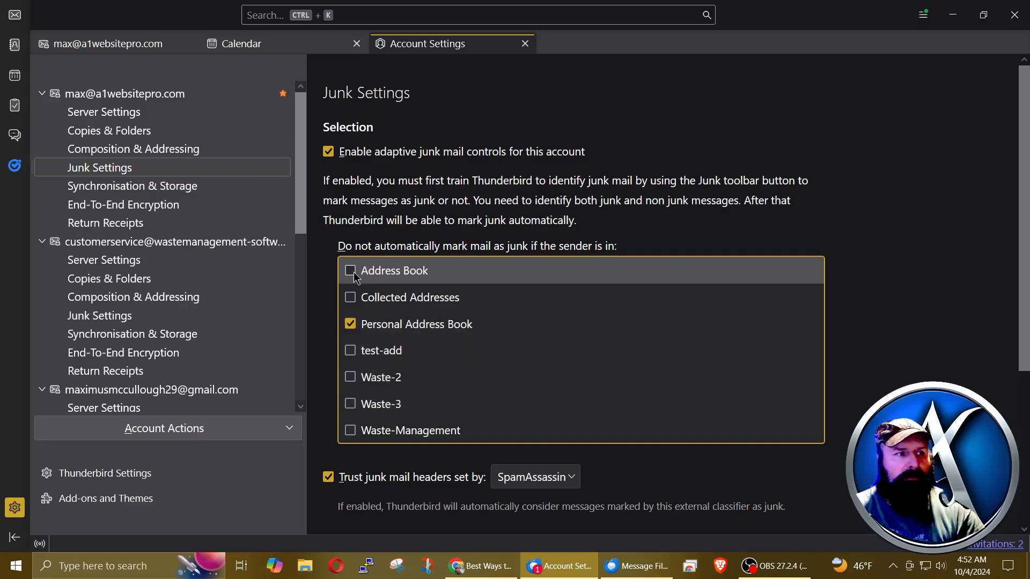
pyautogui.click(350, 270)
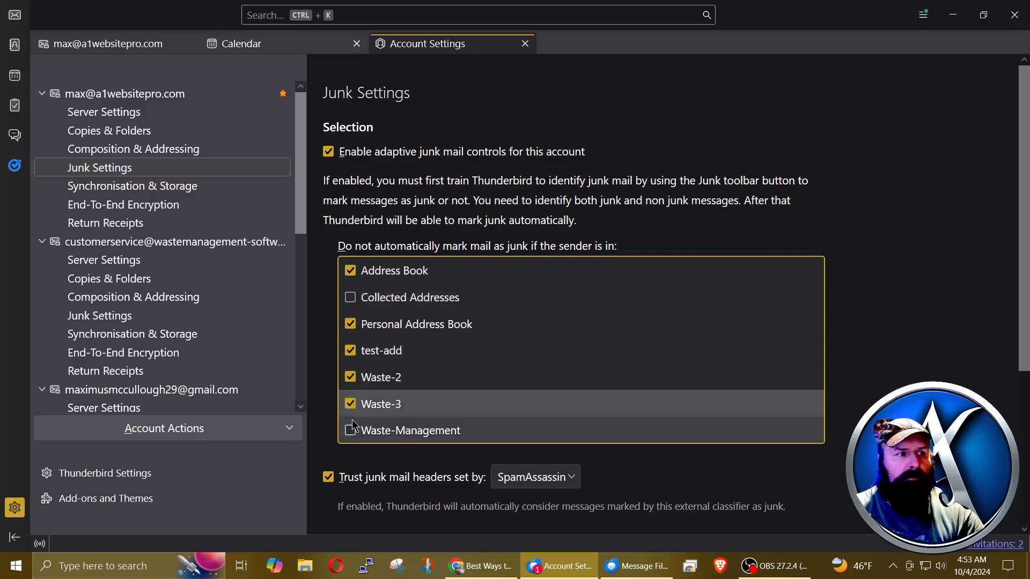
pyautogui.click(351, 430)
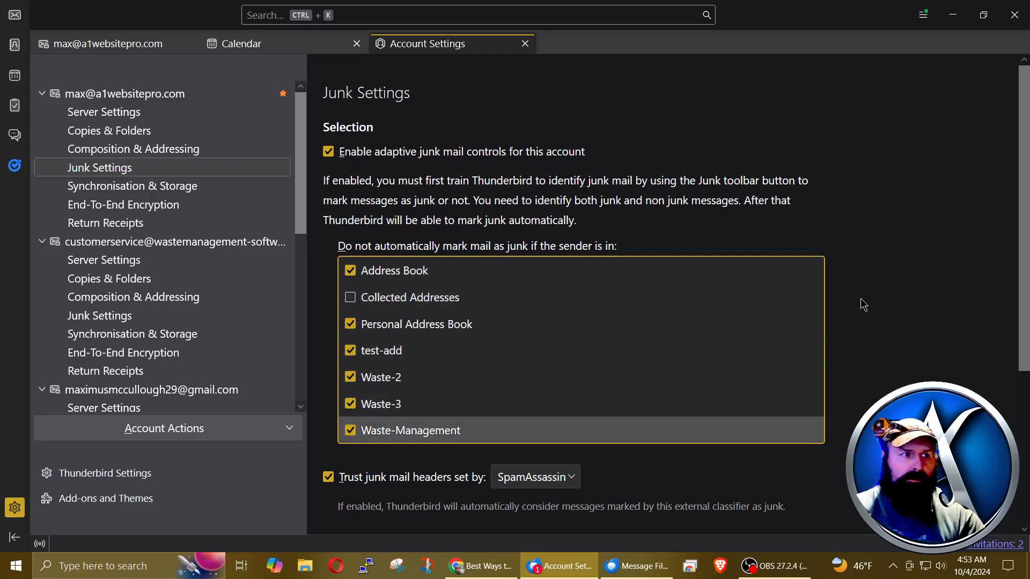
pyautogui.moveTo(857, 306)
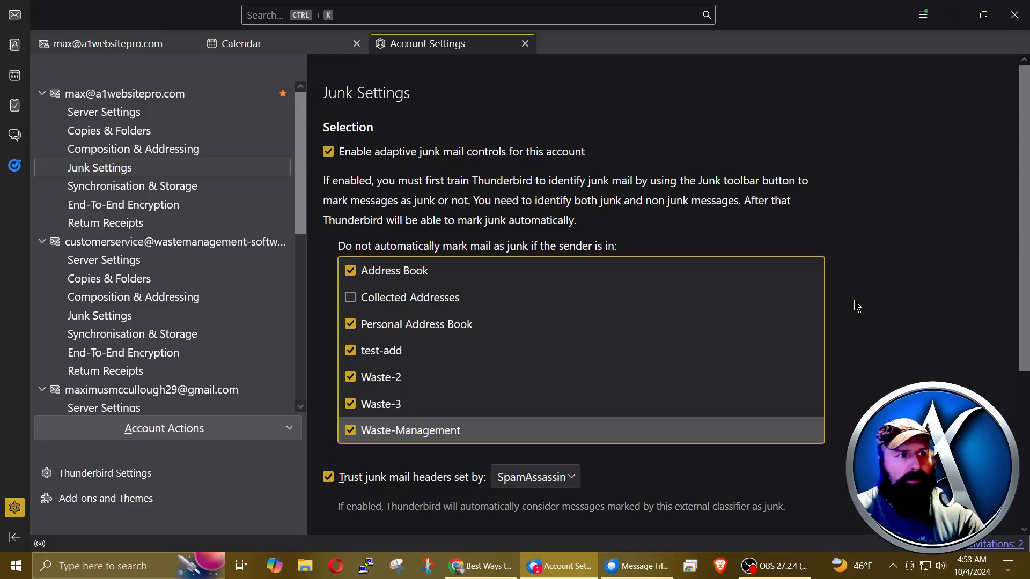
pyautogui.scroll(-3)
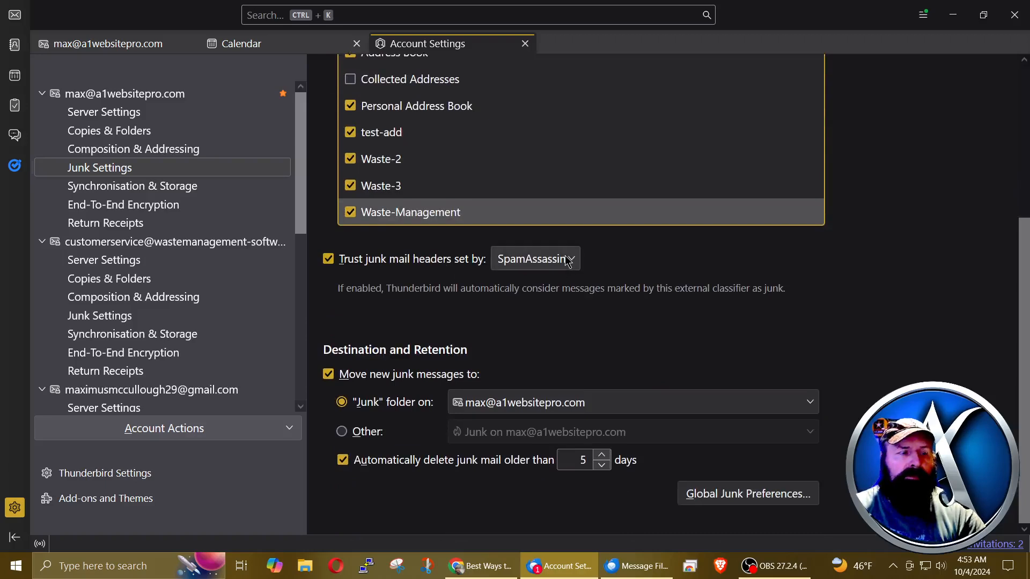
pyautogui.moveTo(572, 260)
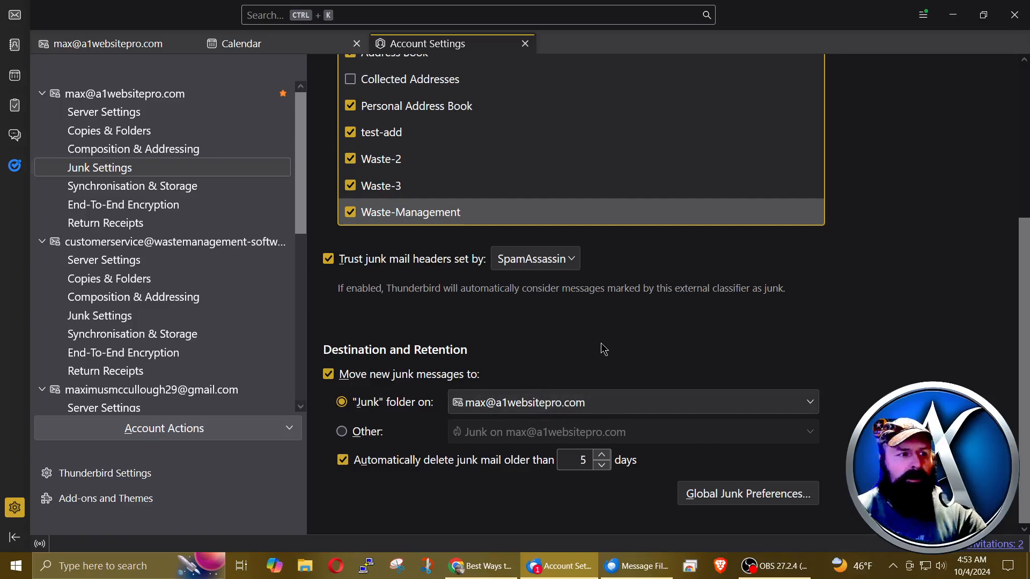
pyautogui.moveTo(483, 476)
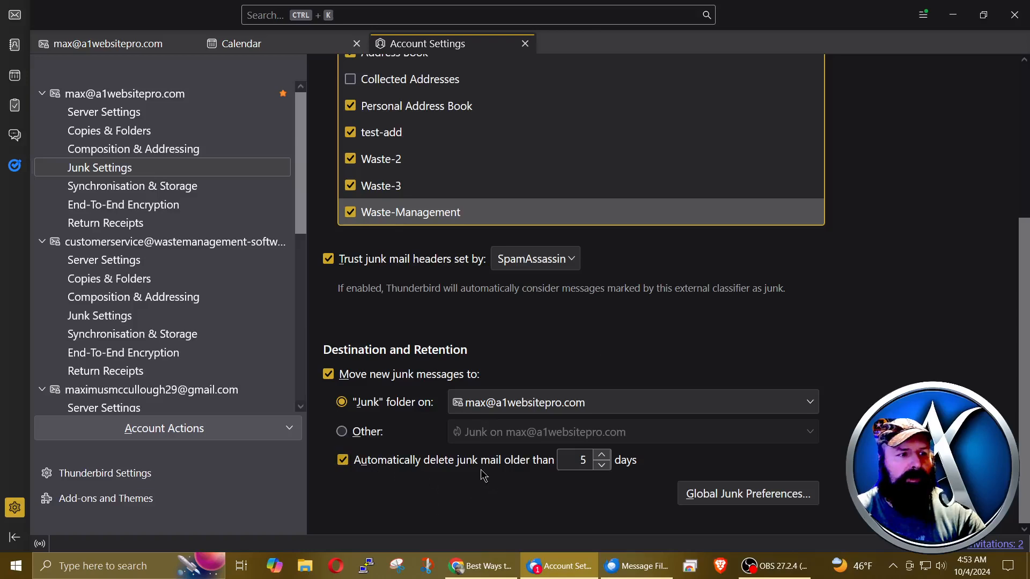
pyautogui.moveTo(605, 477)
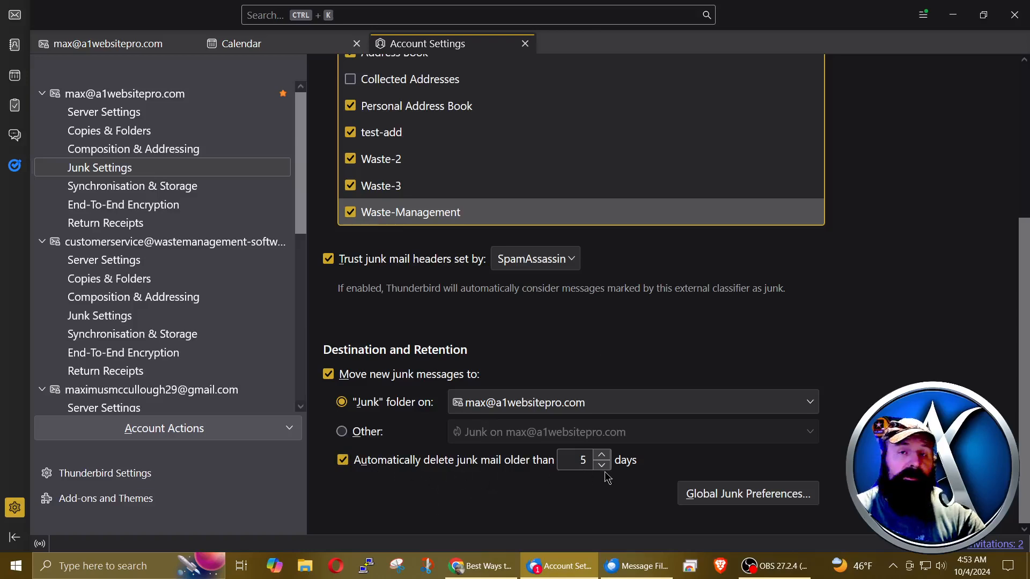
pyautogui.moveTo(586, 482)
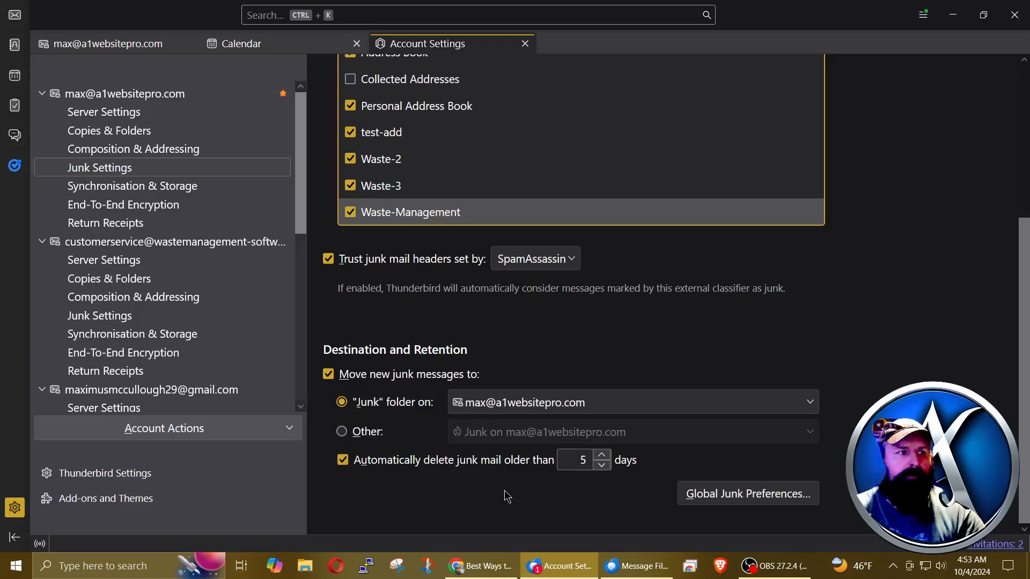
pyautogui.moveTo(558, 354)
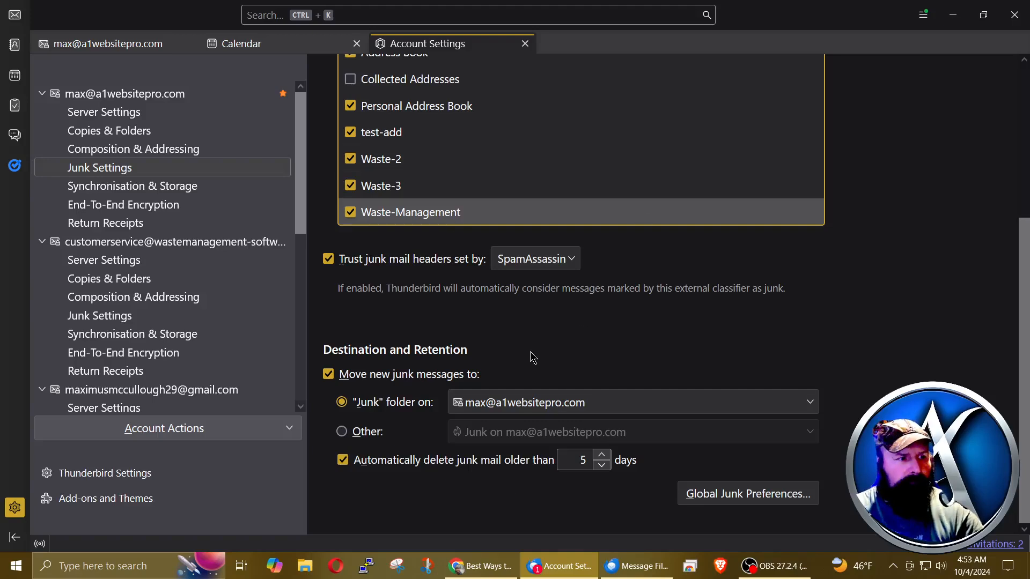
pyautogui.moveTo(438, 423)
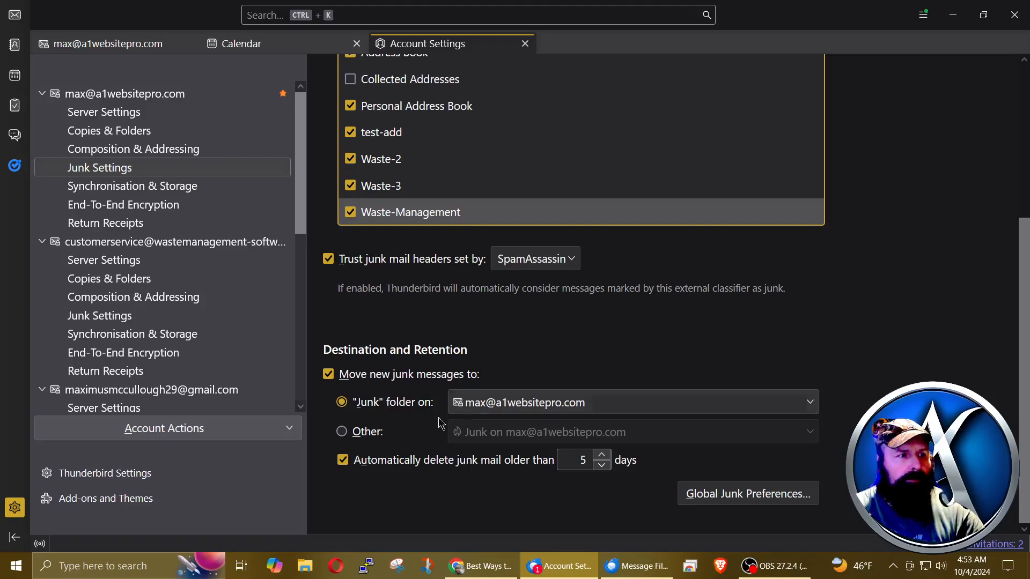
pyautogui.moveTo(378, 412)
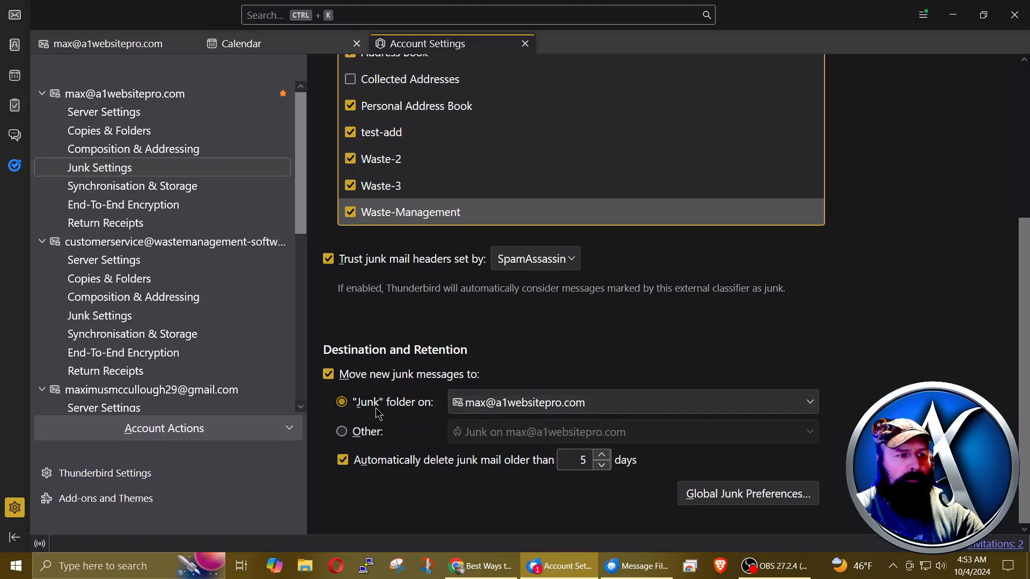
pyautogui.click(342, 431)
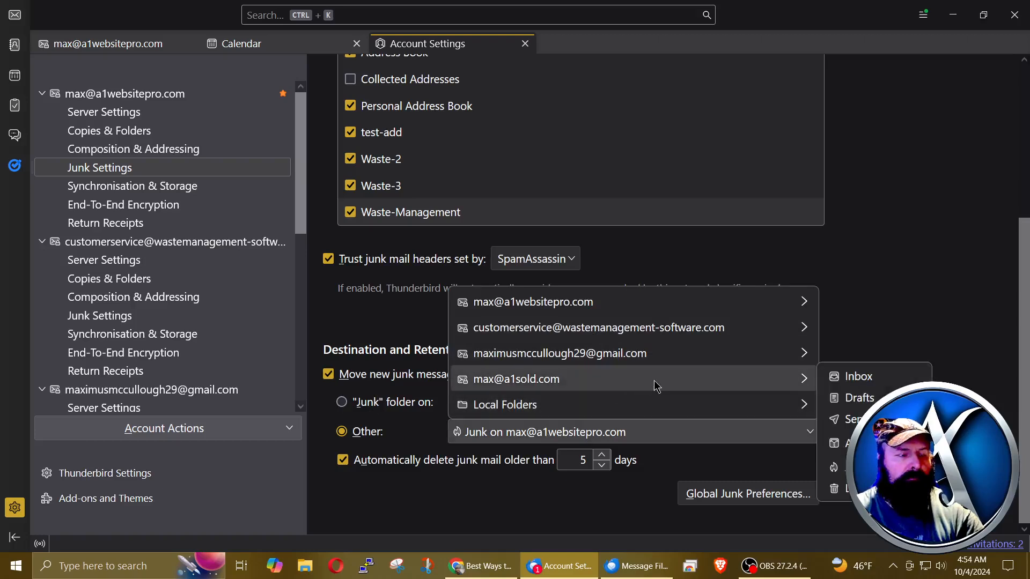
pyautogui.moveTo(769, 383)
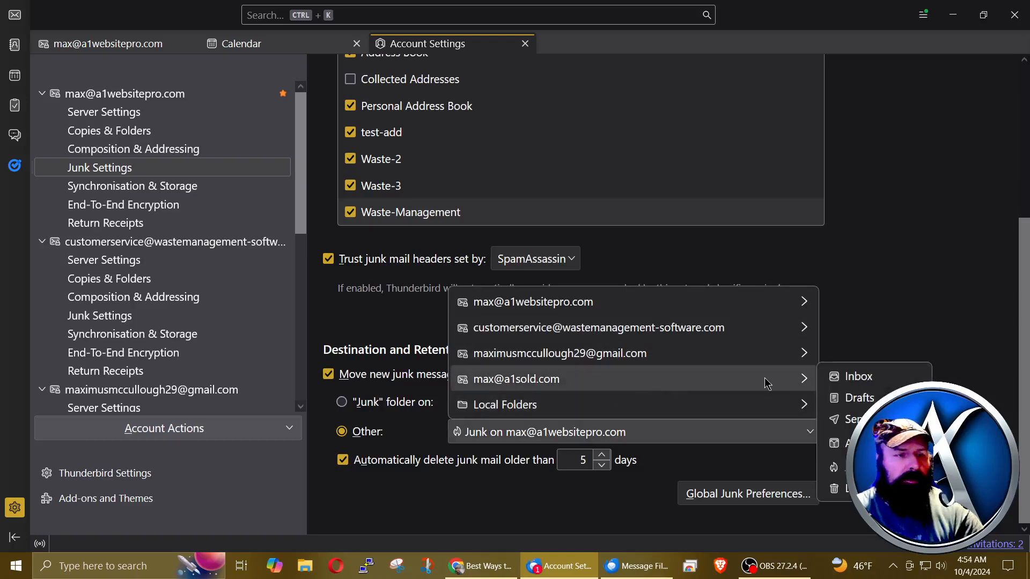
pyautogui.moveTo(419, 404)
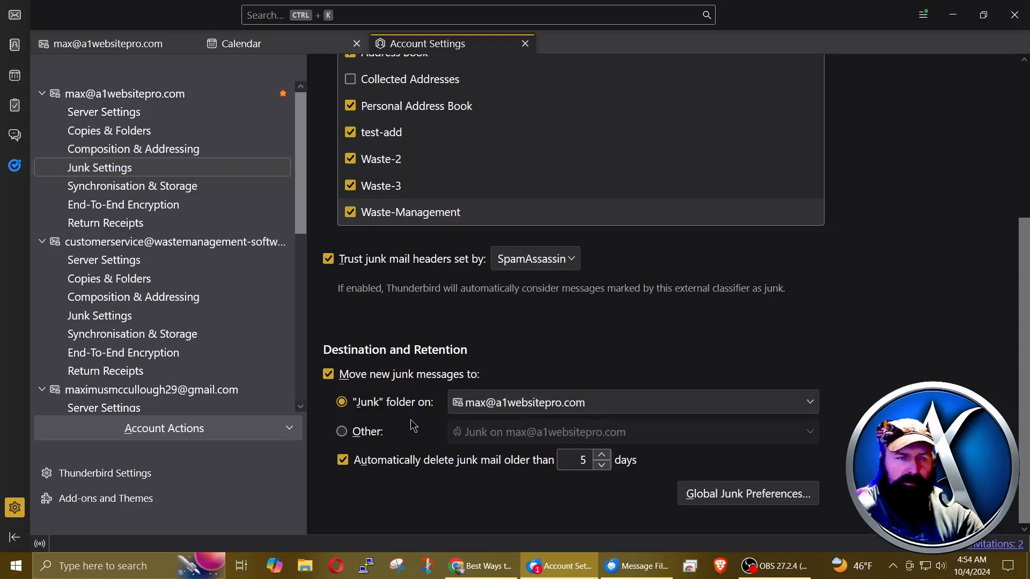
pyautogui.moveTo(284, 309)
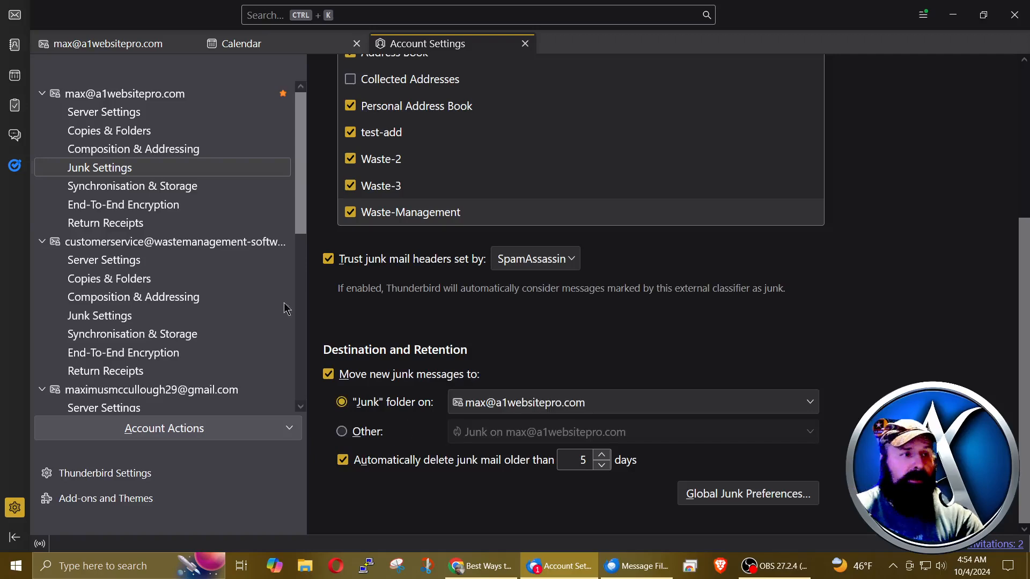
pyautogui.moveTo(430, 332)
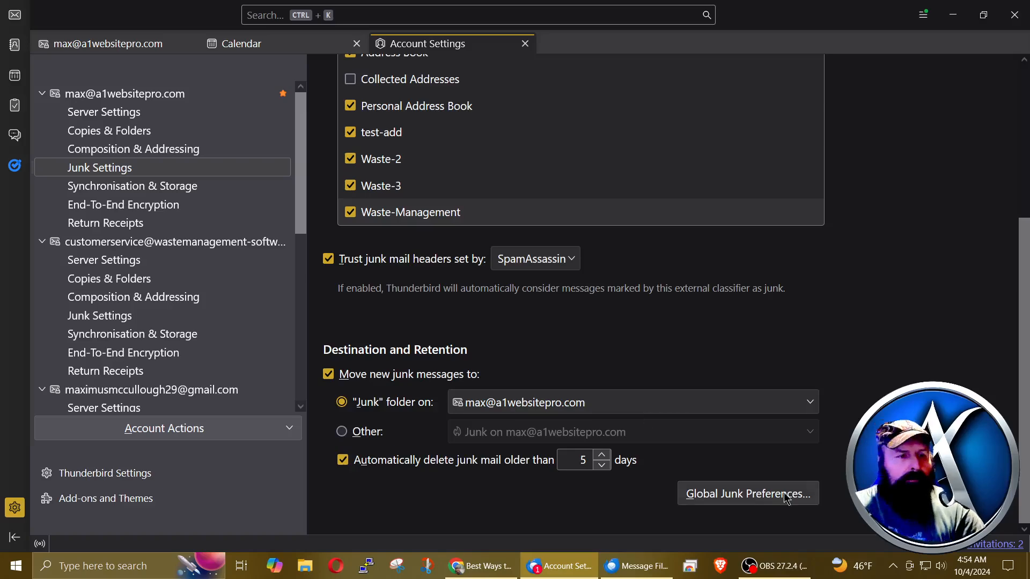
# Open Global Junk Preferences, try Move to Junk folder, then revert to deleting junk messages.
pyautogui.click(746, 494)
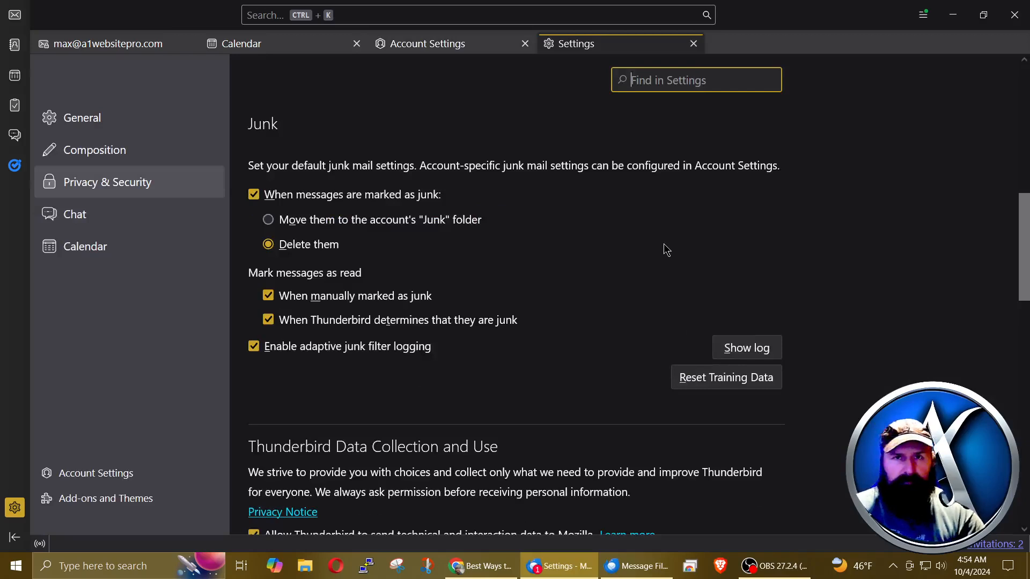
pyautogui.moveTo(713, 218)
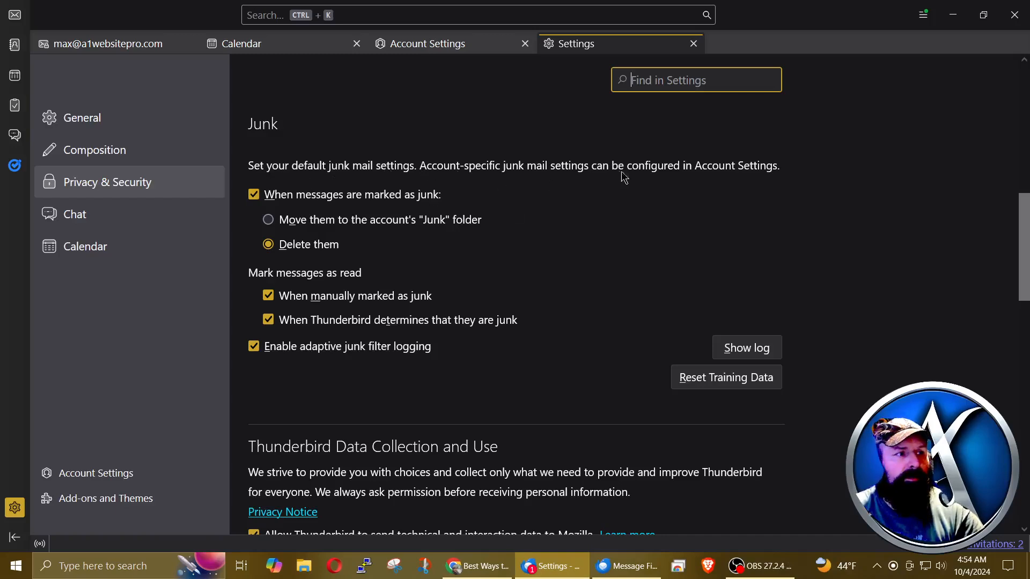
pyautogui.moveTo(784, 180)
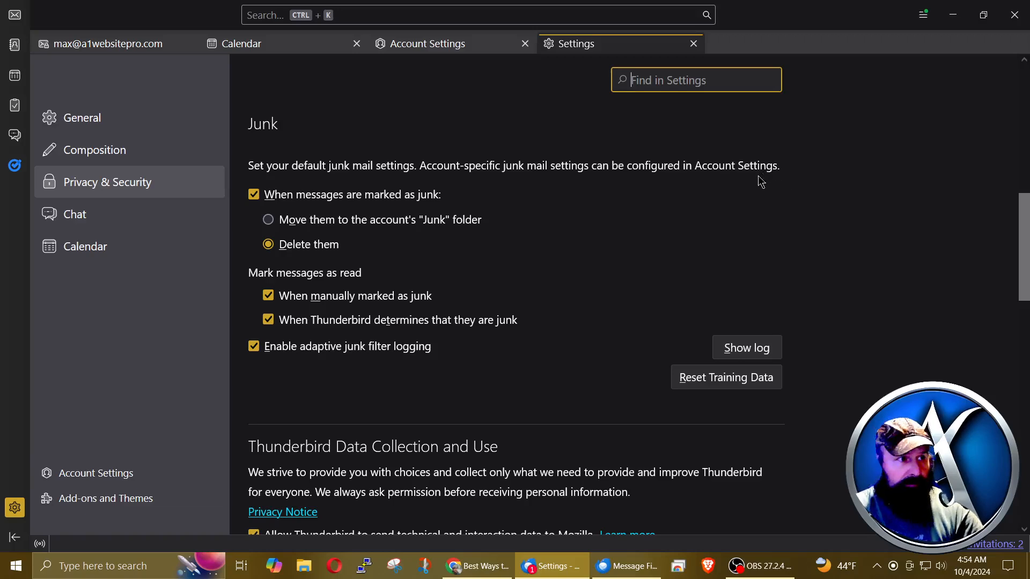
pyautogui.moveTo(399, 209)
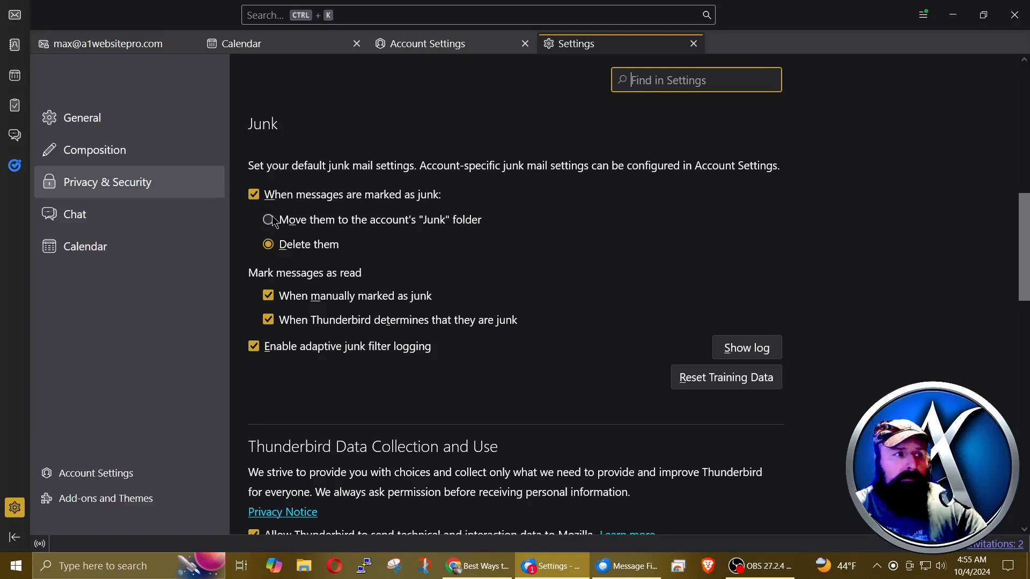
pyautogui.click(267, 219)
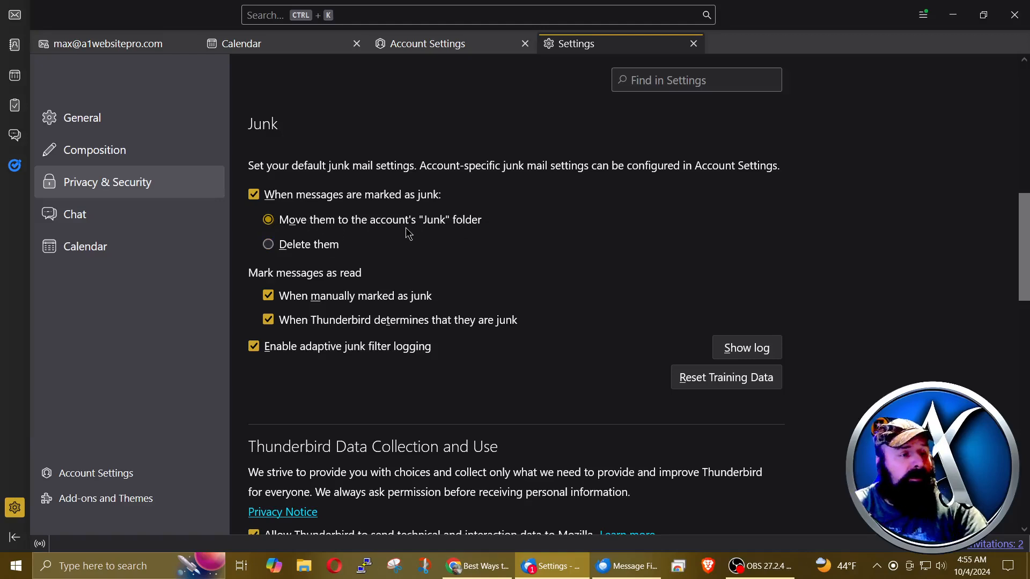
pyautogui.click(269, 244)
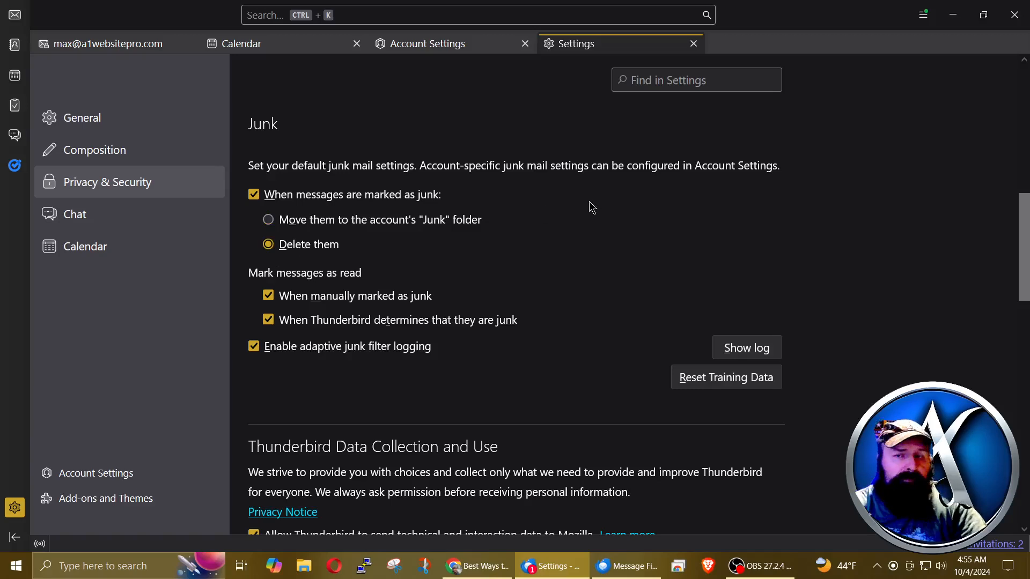
pyautogui.moveTo(630, 283)
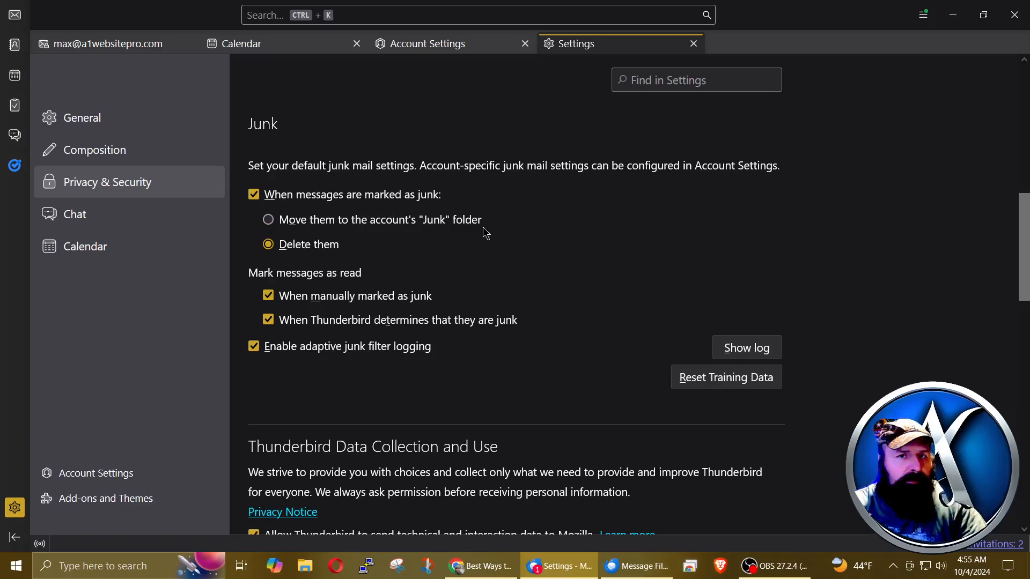
pyautogui.moveTo(504, 222)
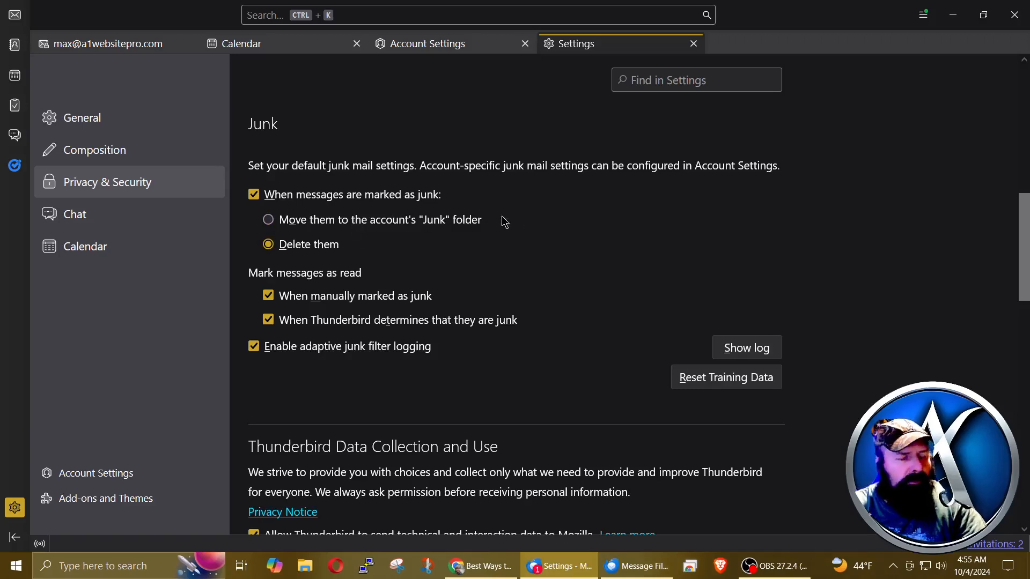
pyautogui.moveTo(541, 242)
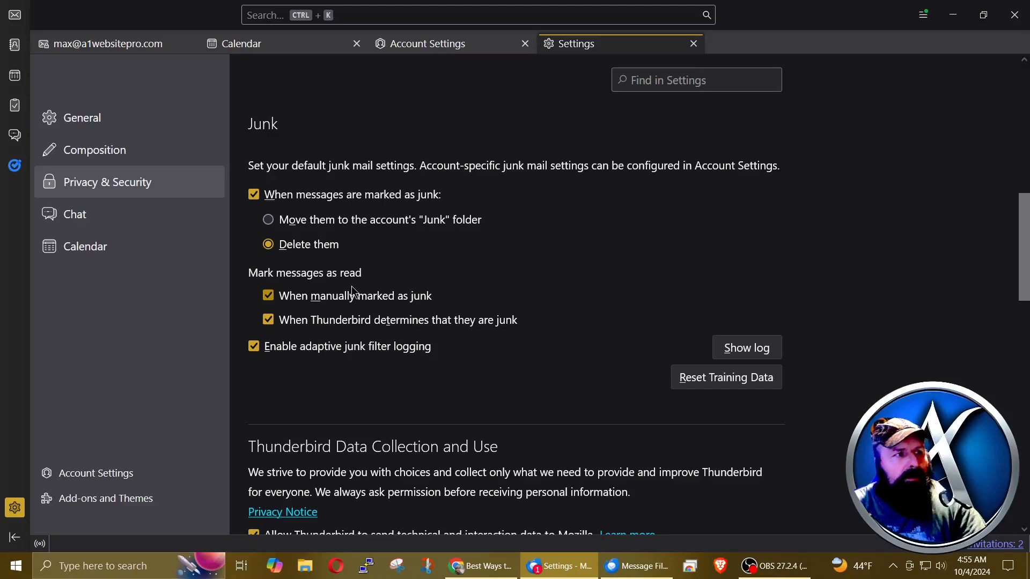
pyautogui.moveTo(360, 289)
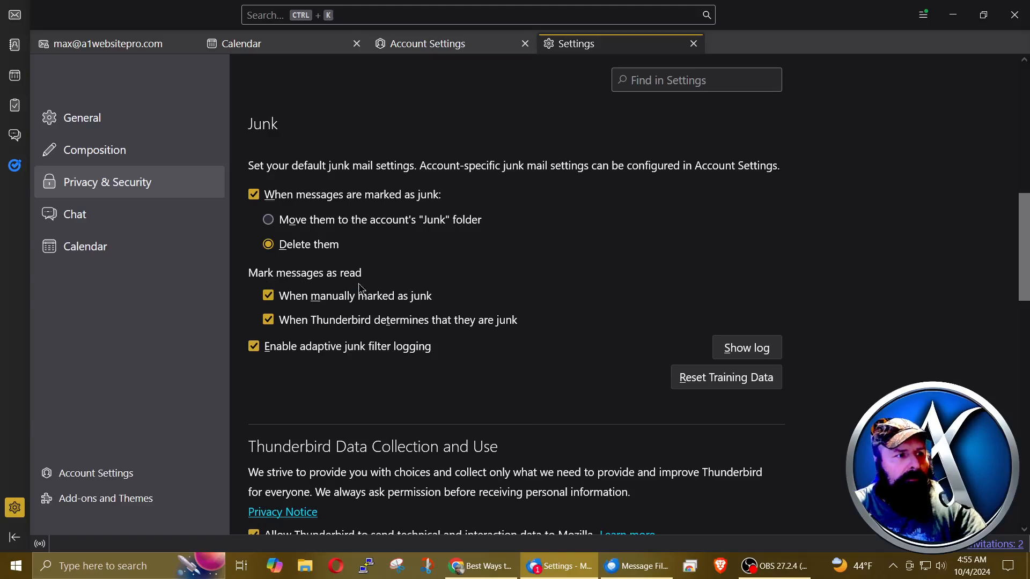
pyautogui.moveTo(416, 310)
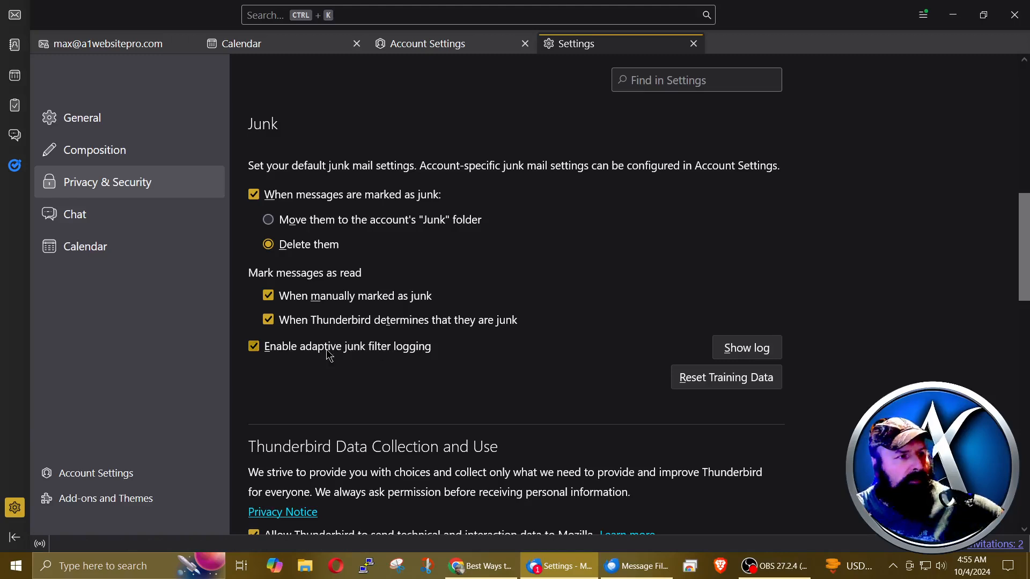
pyautogui.moveTo(407, 335)
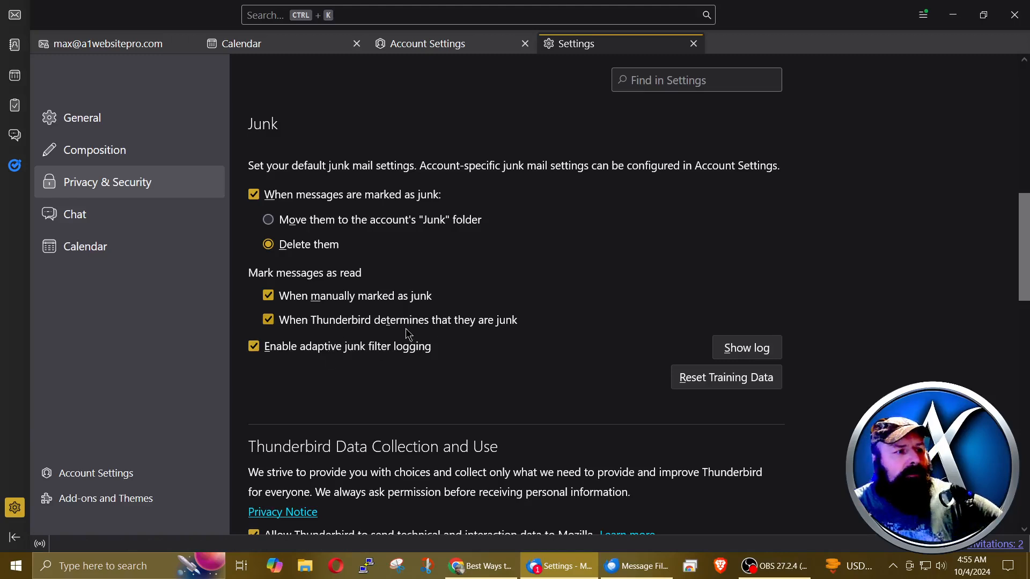
pyautogui.moveTo(528, 316)
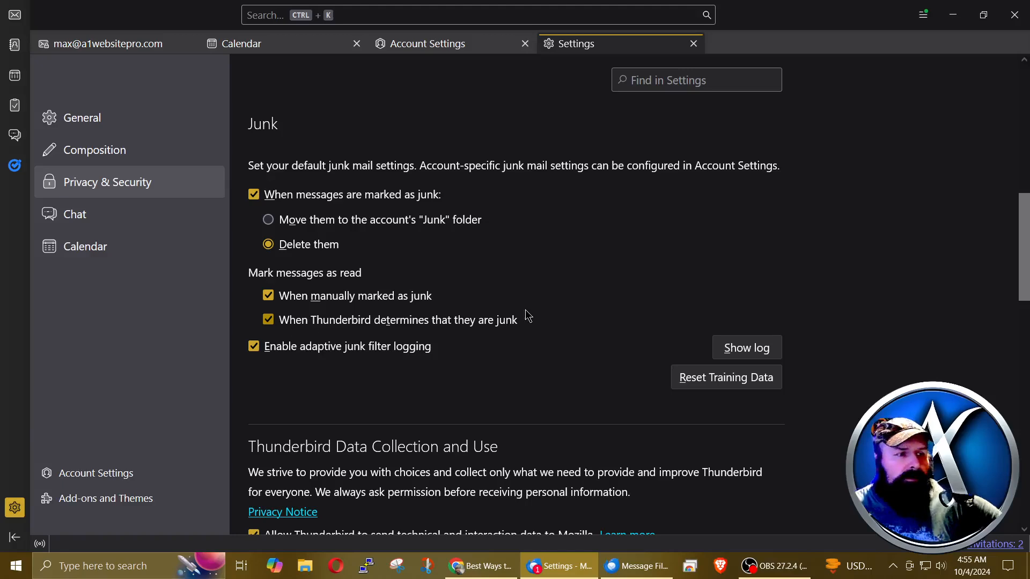
pyautogui.moveTo(565, 342)
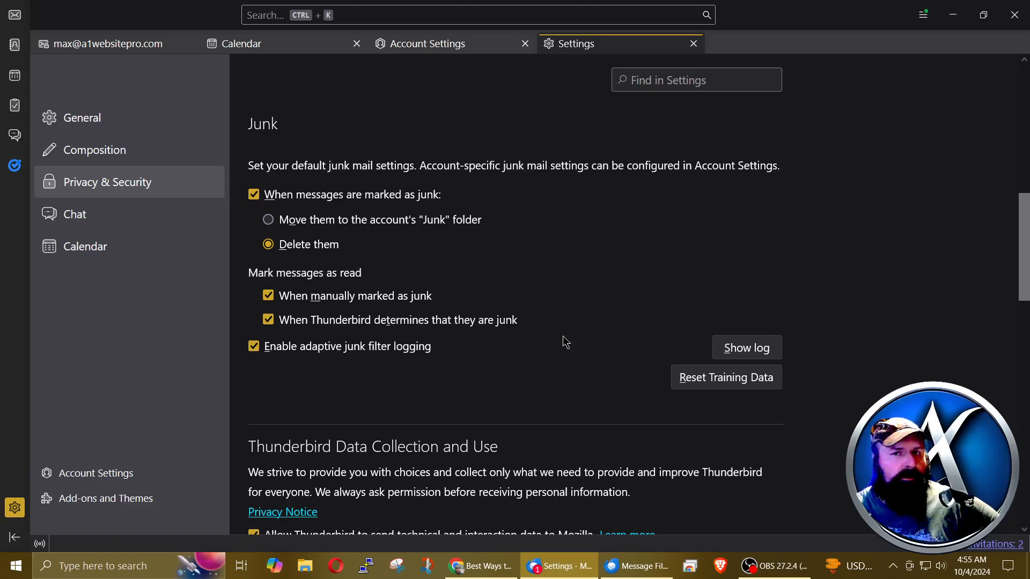
pyautogui.moveTo(563, 342)
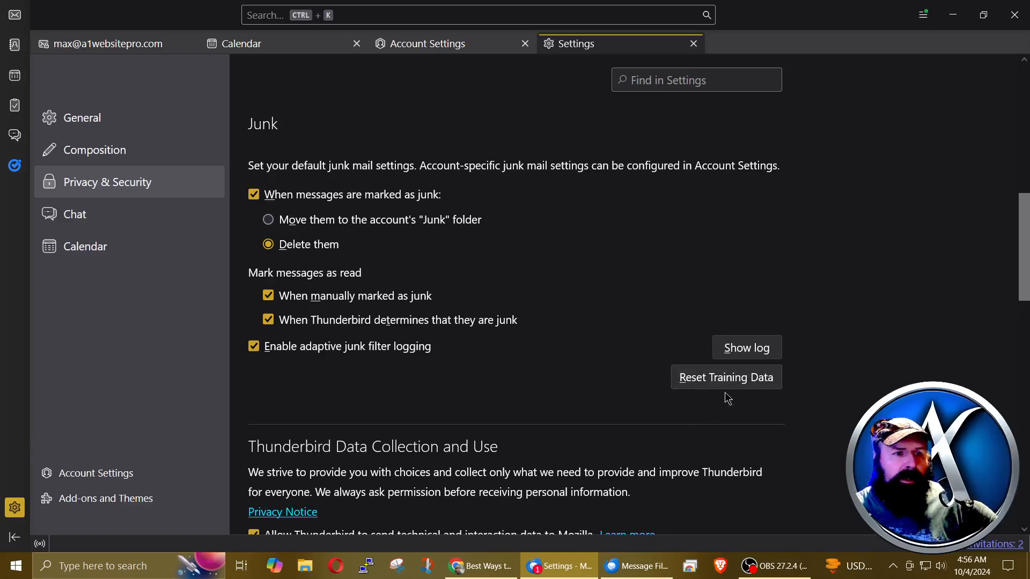
pyautogui.moveTo(561, 356)
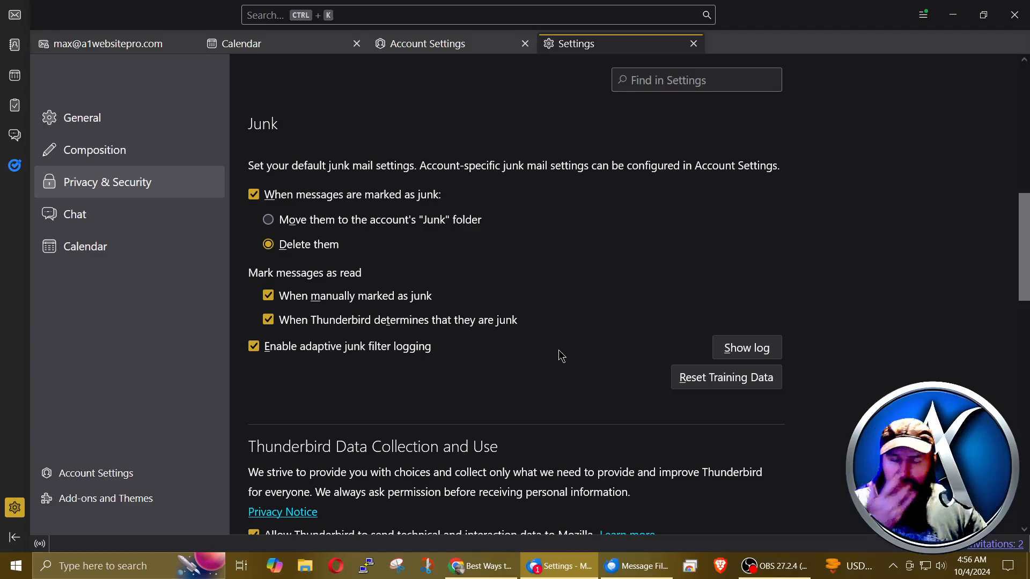
# Scroll Privacy & Security down to the Scam Detection and Antivirus options.
pyautogui.scroll(-3)
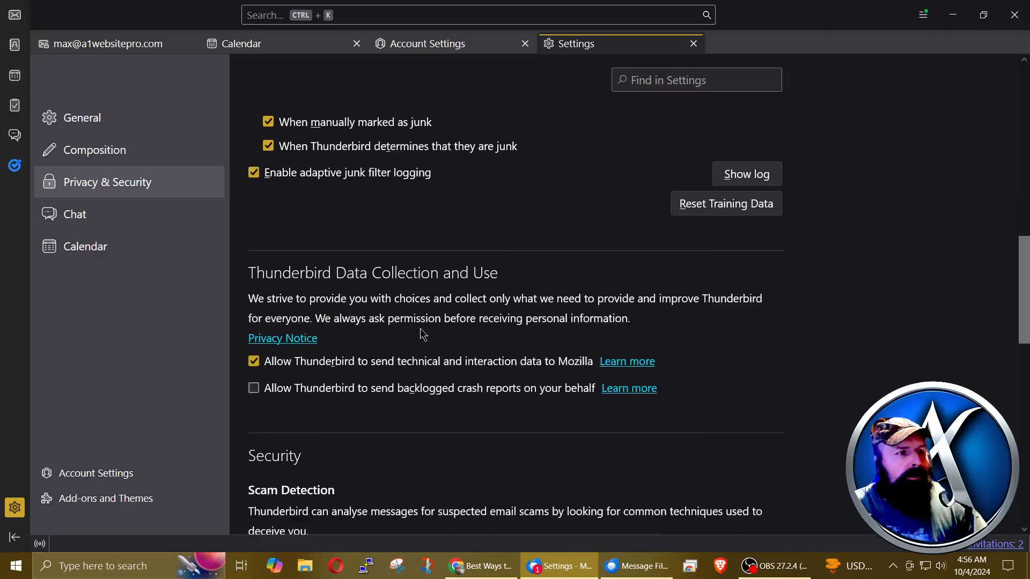
pyautogui.moveTo(410, 318)
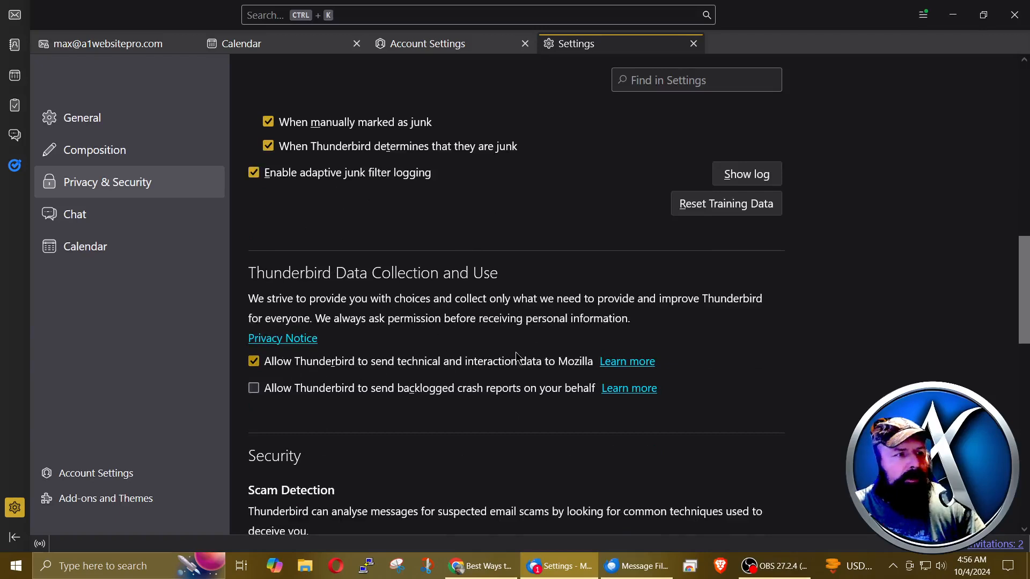
pyautogui.moveTo(311, 403)
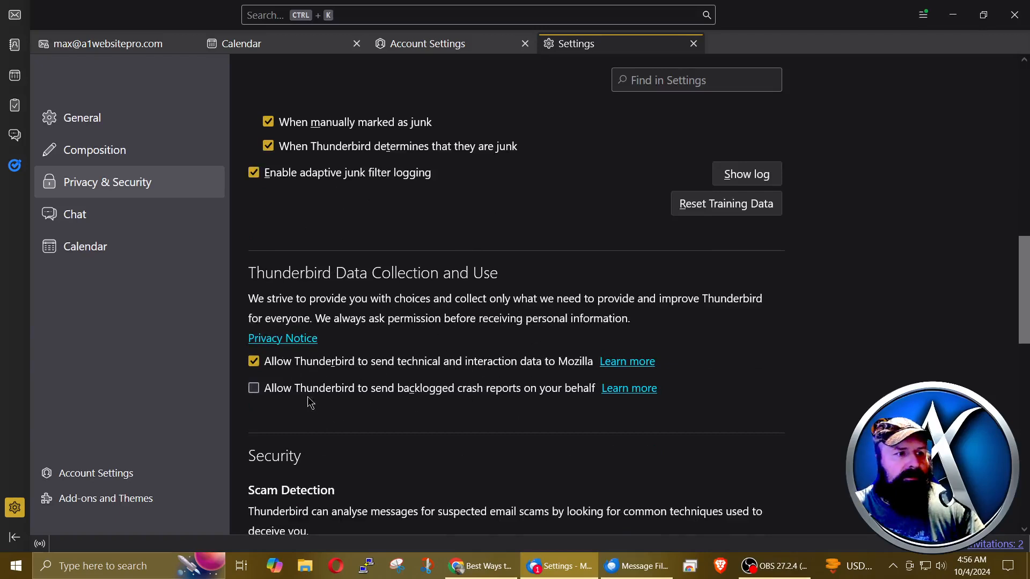
pyautogui.moveTo(438, 392)
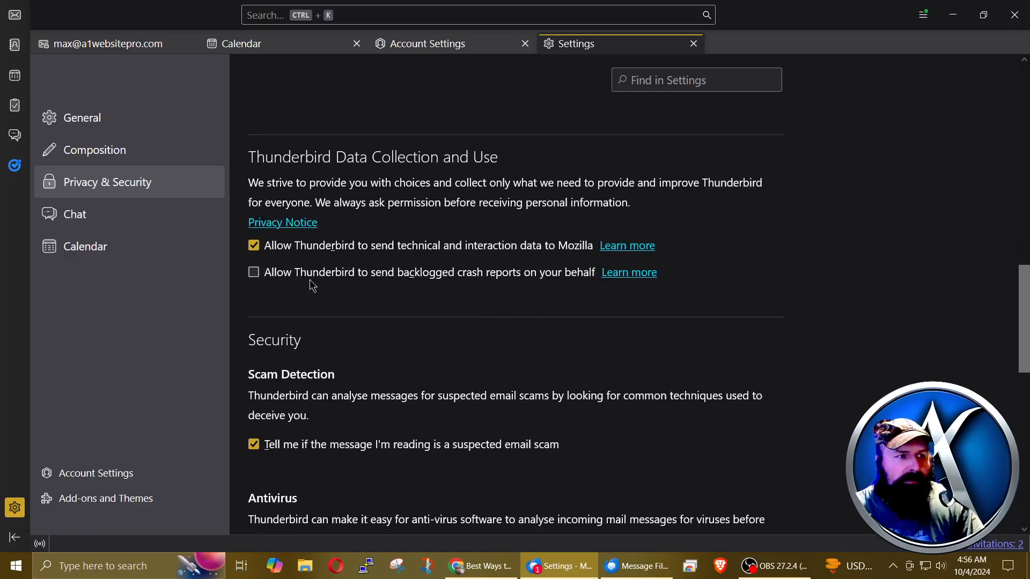
pyautogui.scroll(-3)
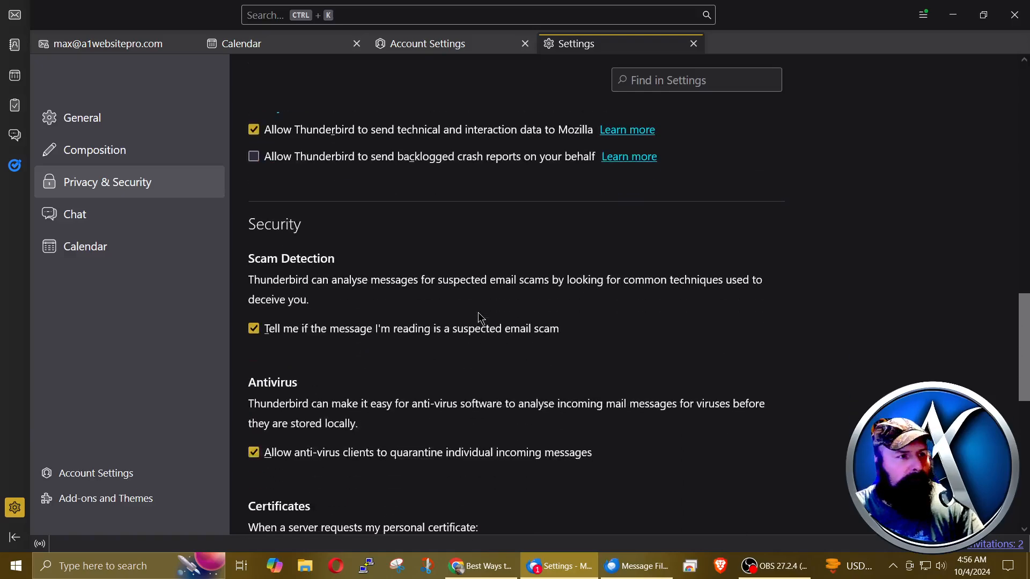
# Scroll further down to show the Certificates section with its OCSP validation setting.
pyautogui.scroll(-3)
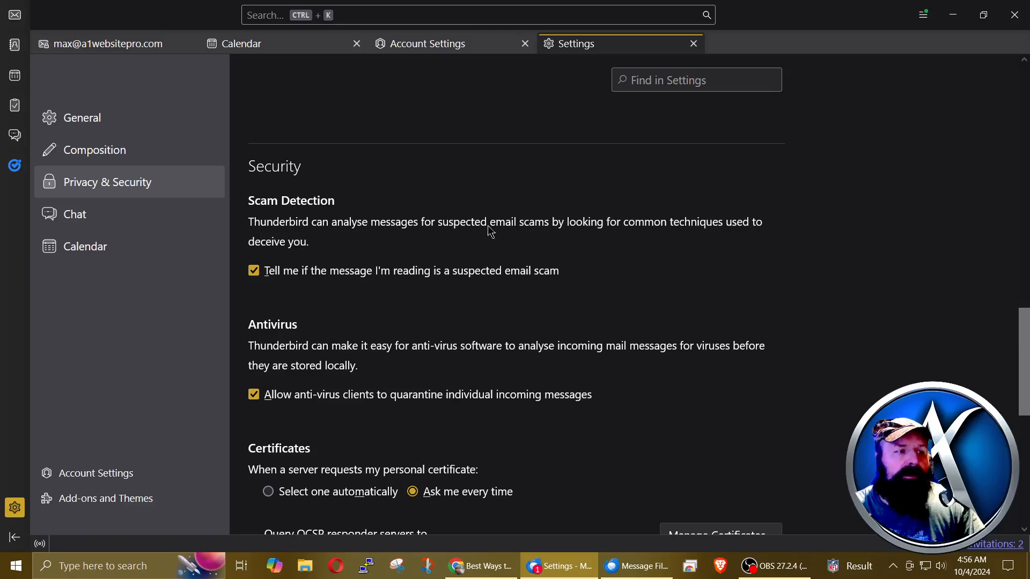
pyautogui.moveTo(632, 243)
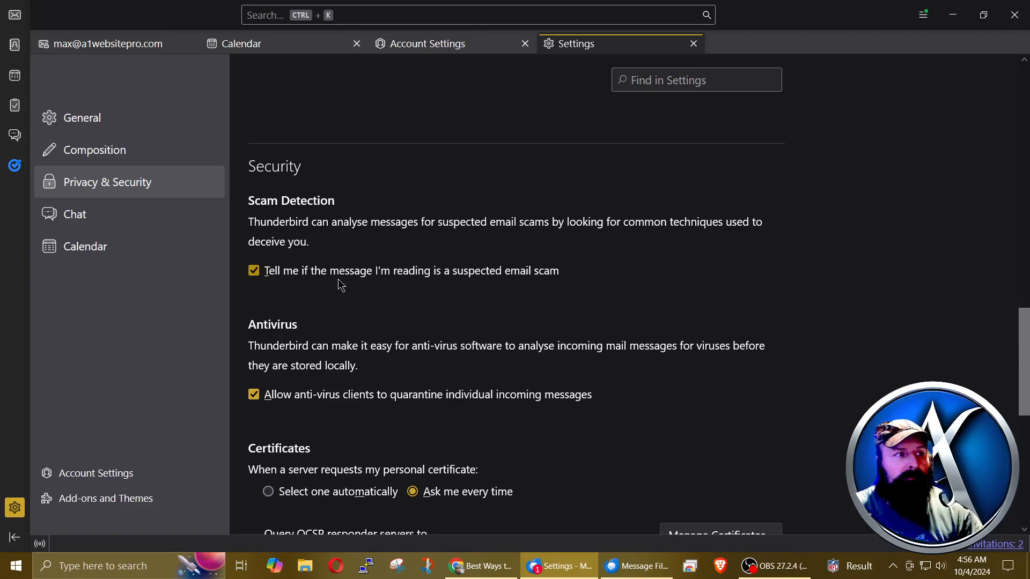
pyautogui.moveTo(298, 283)
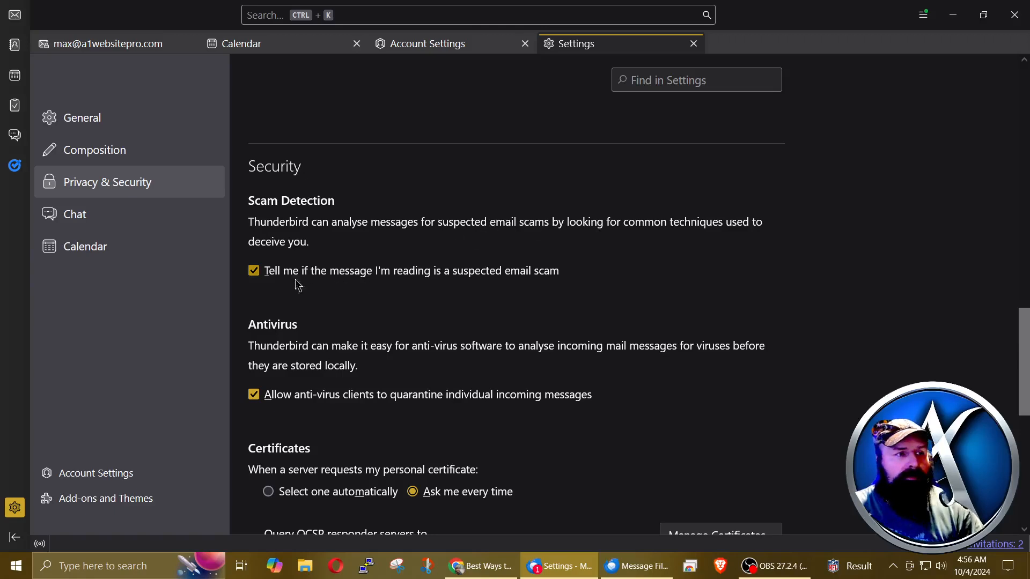
pyautogui.moveTo(585, 279)
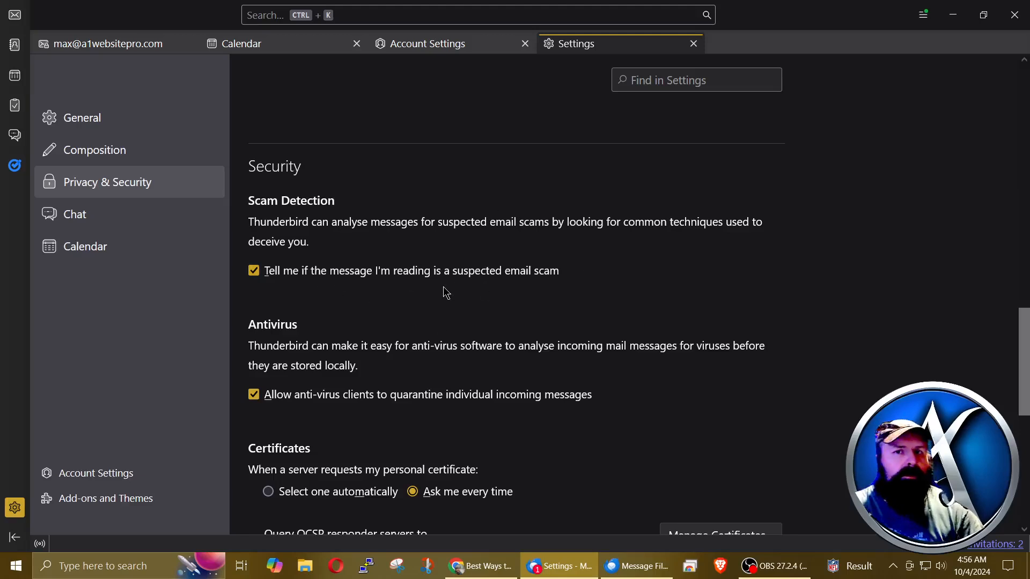
pyautogui.moveTo(614, 350)
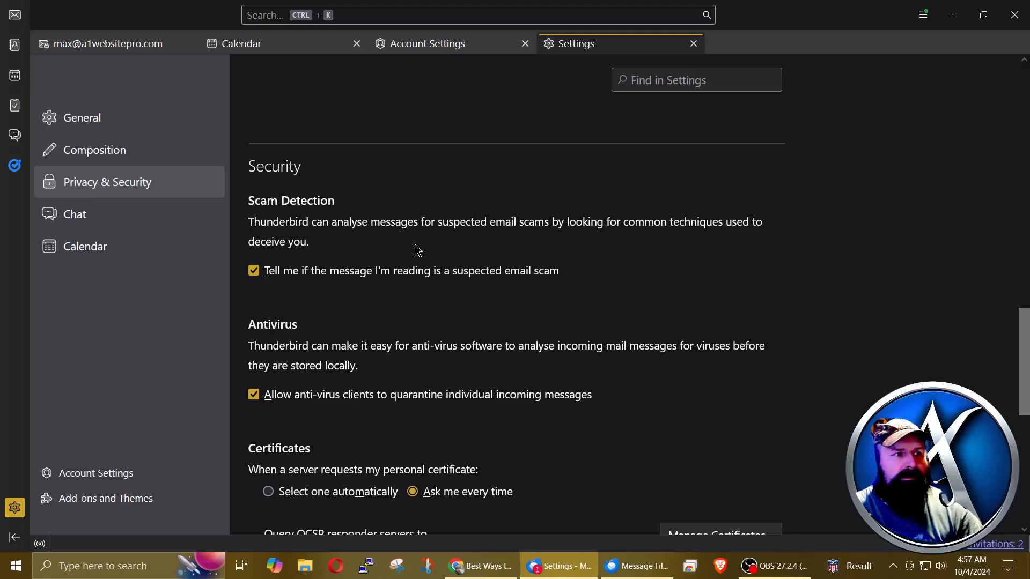
pyautogui.moveTo(623, 283)
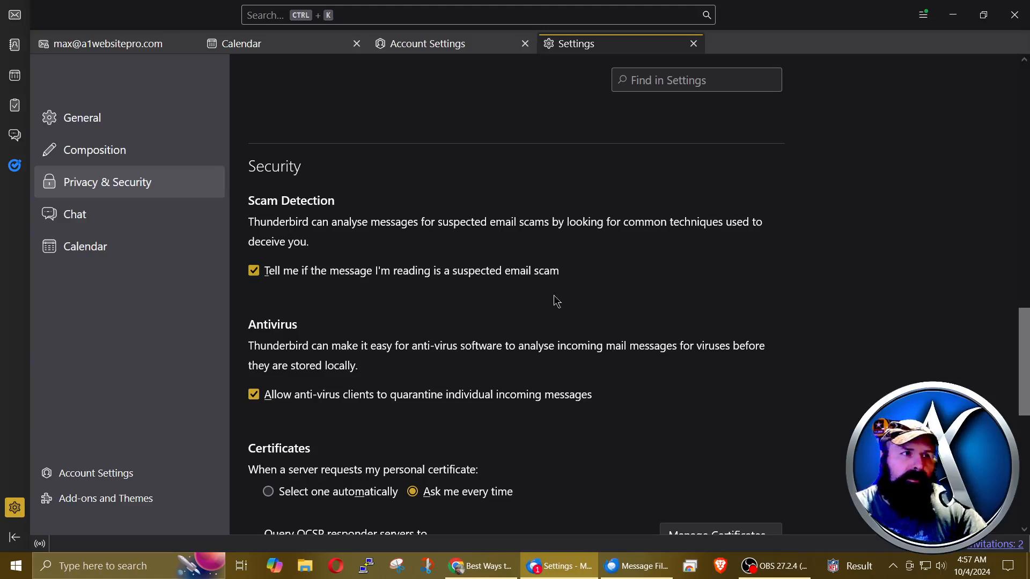
pyautogui.moveTo(447, 264)
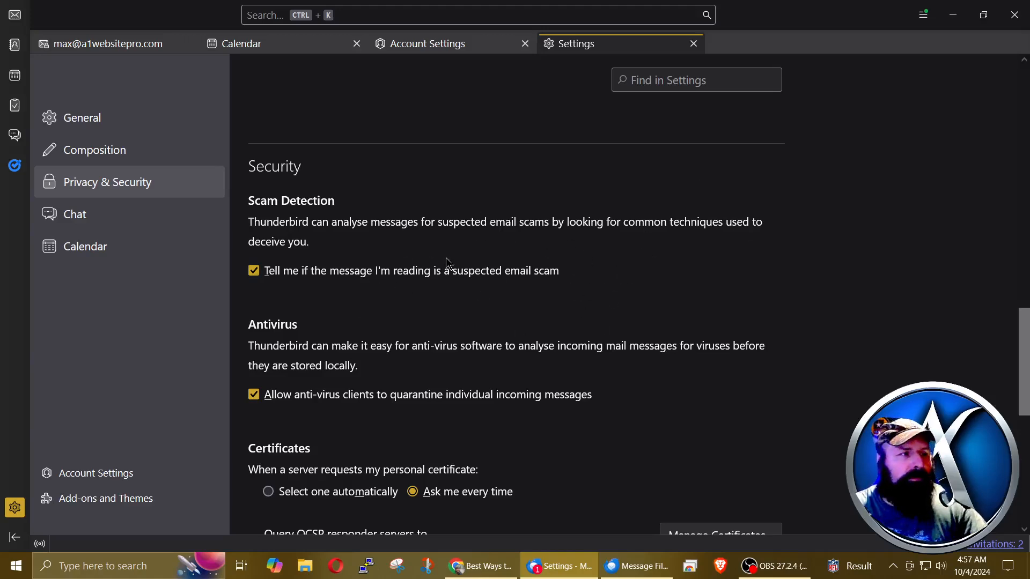
pyautogui.moveTo(468, 257)
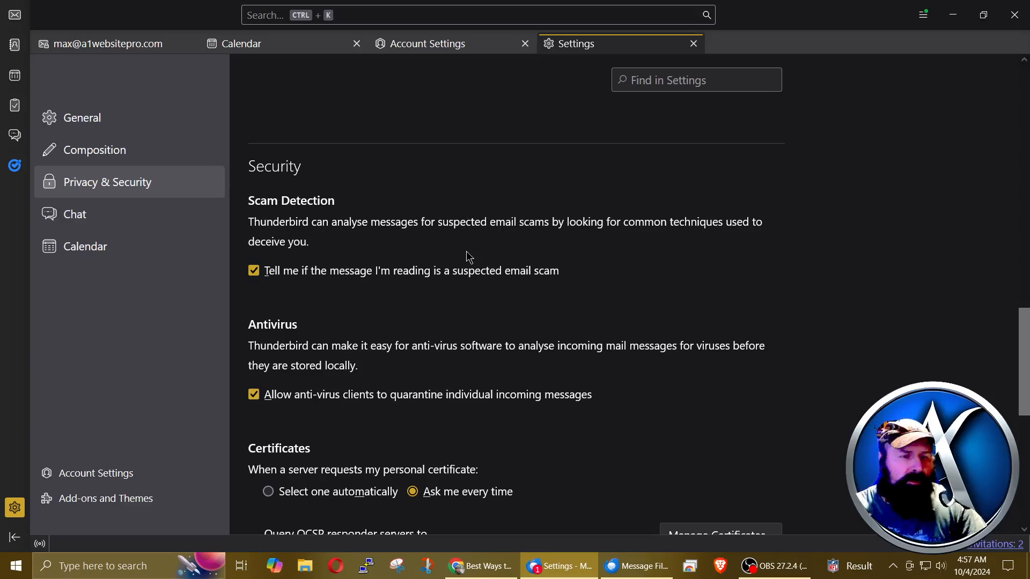
pyautogui.scroll(-3)
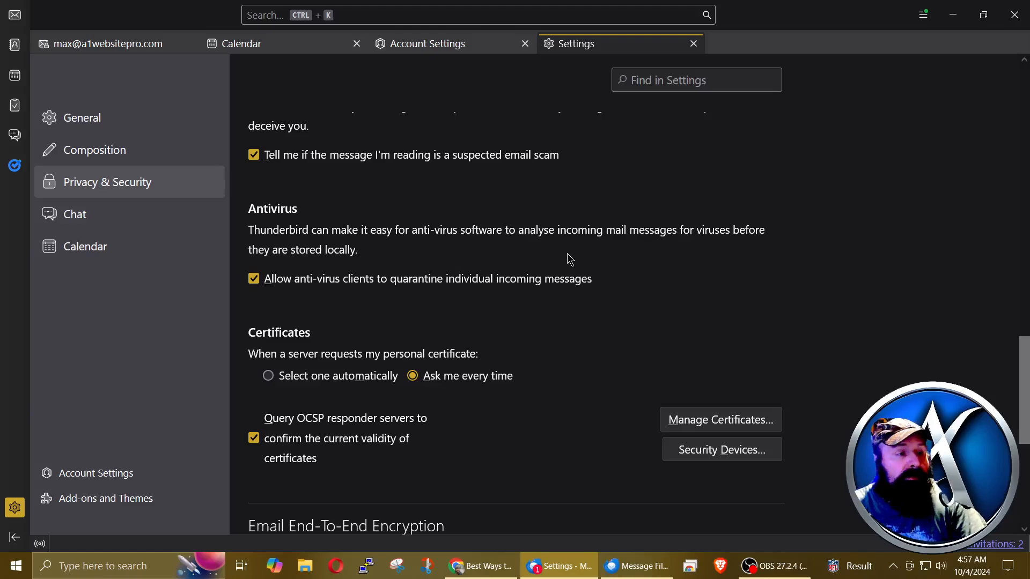
pyautogui.moveTo(468, 271)
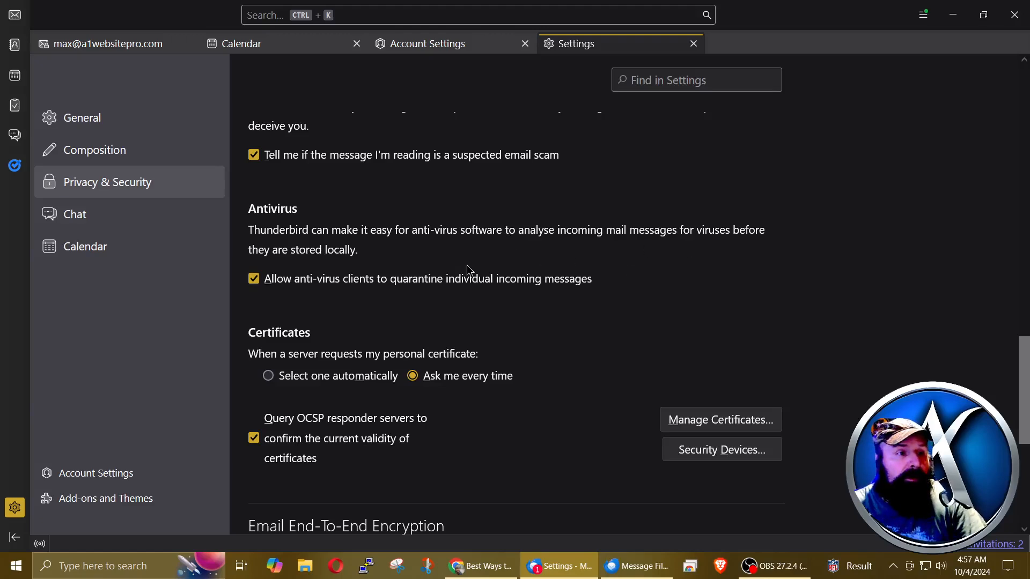
pyautogui.moveTo(447, 281)
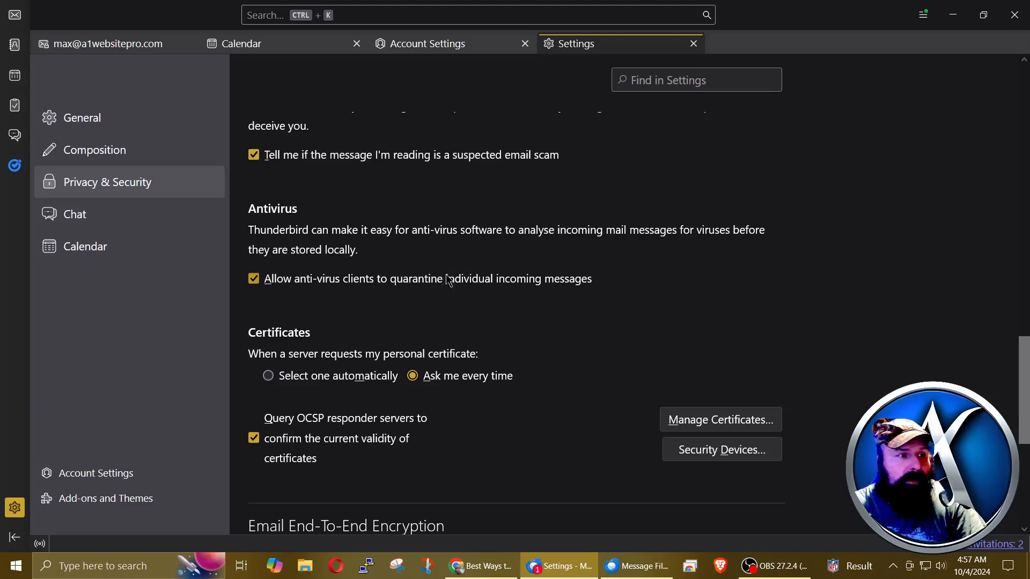
pyautogui.moveTo(440, 294)
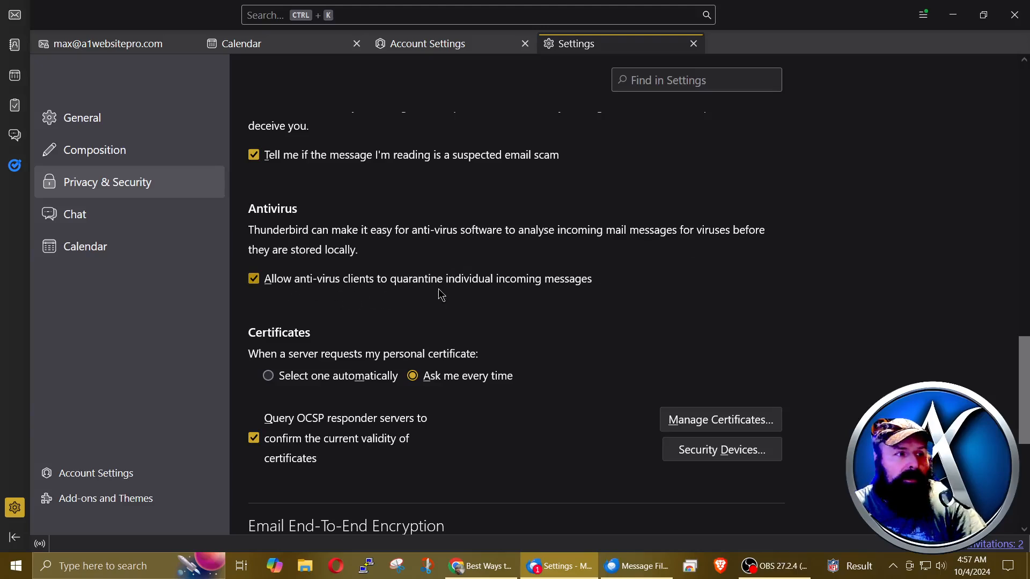
pyautogui.moveTo(585, 295)
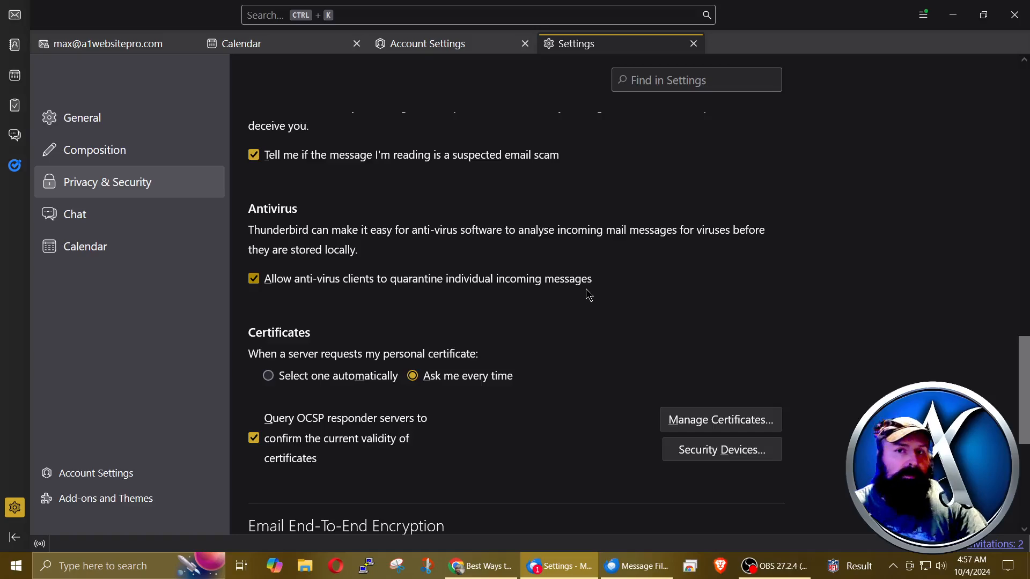
# Scroll past Certificates to reveal the Email End-To-End Encryption section.
pyautogui.scroll(-3)
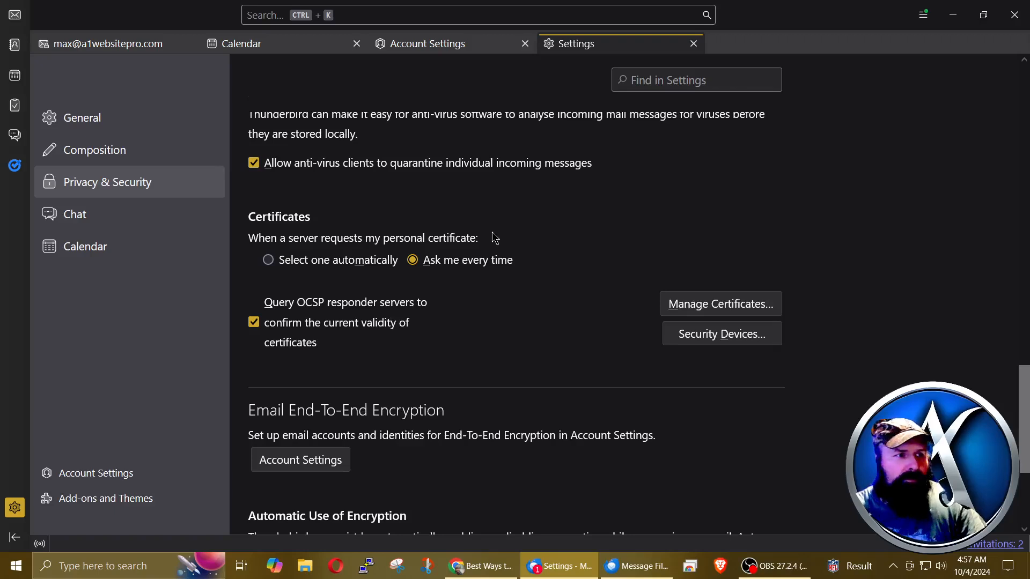
pyautogui.moveTo(493, 299)
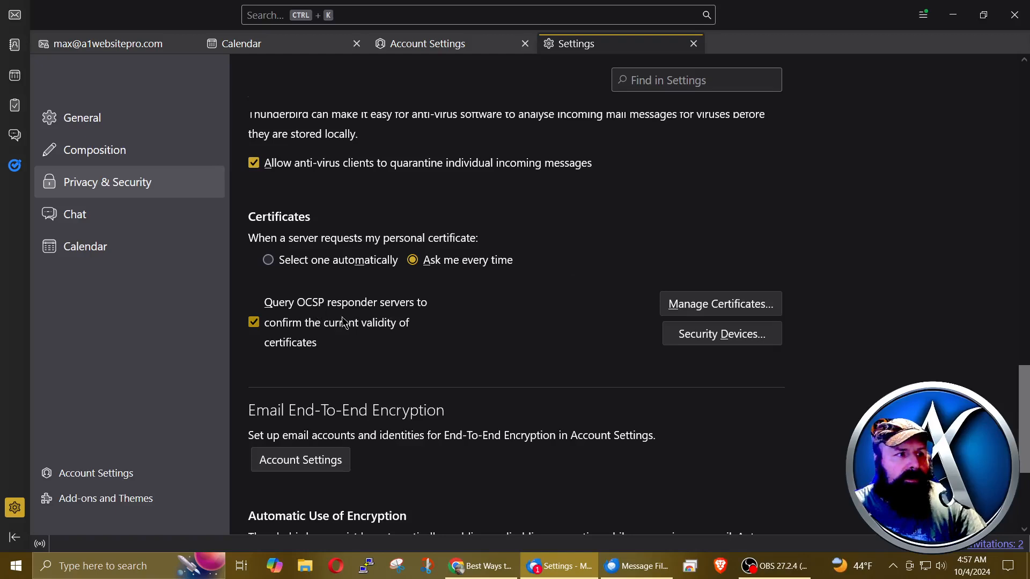
pyautogui.moveTo(402, 330)
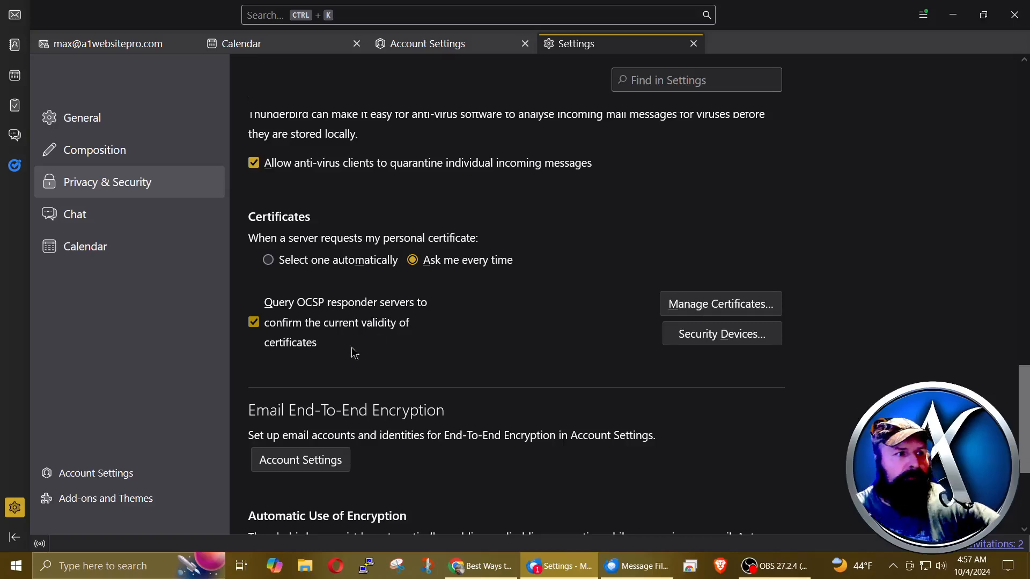
pyautogui.moveTo(450, 348)
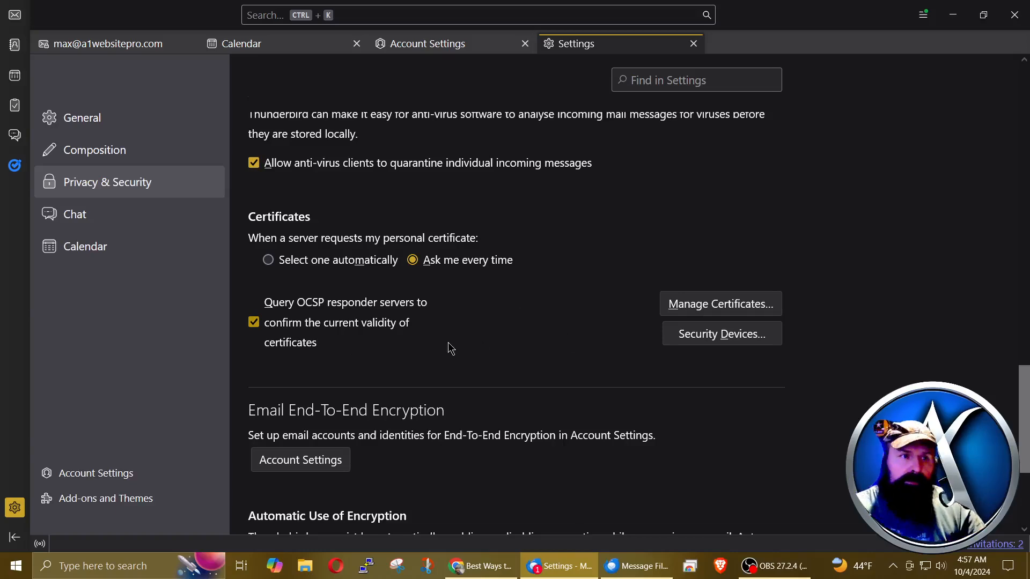
pyautogui.scroll(-3)
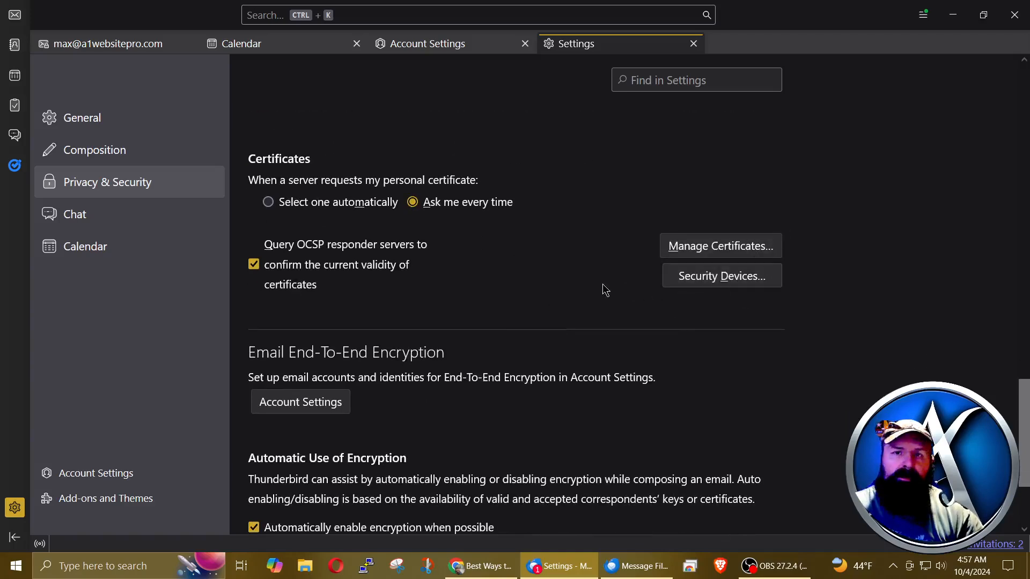
pyautogui.moveTo(582, 350)
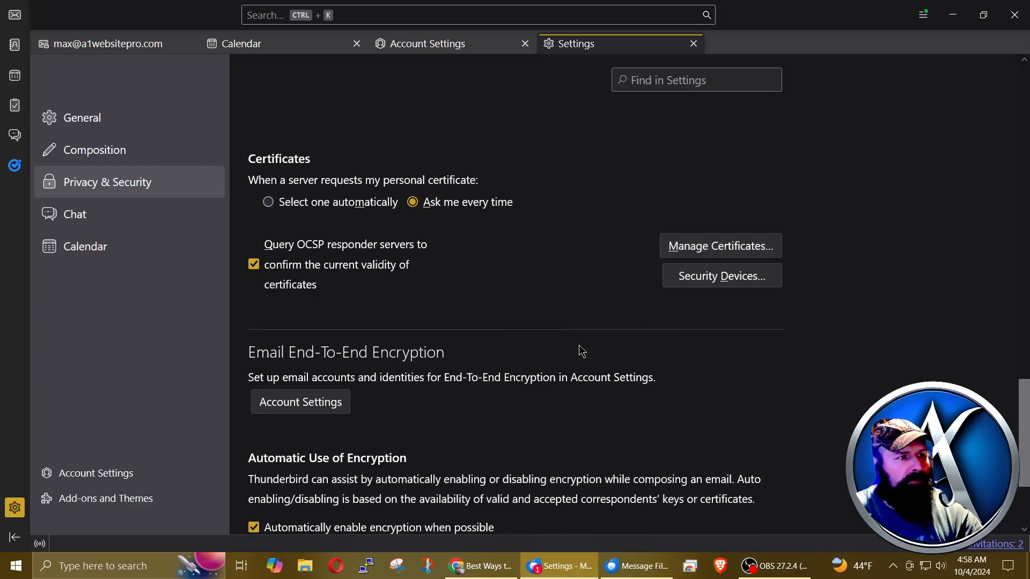
# Scroll to the bottom to review all three Automatic Use of Encryption checkboxes.
pyautogui.scroll(-3)
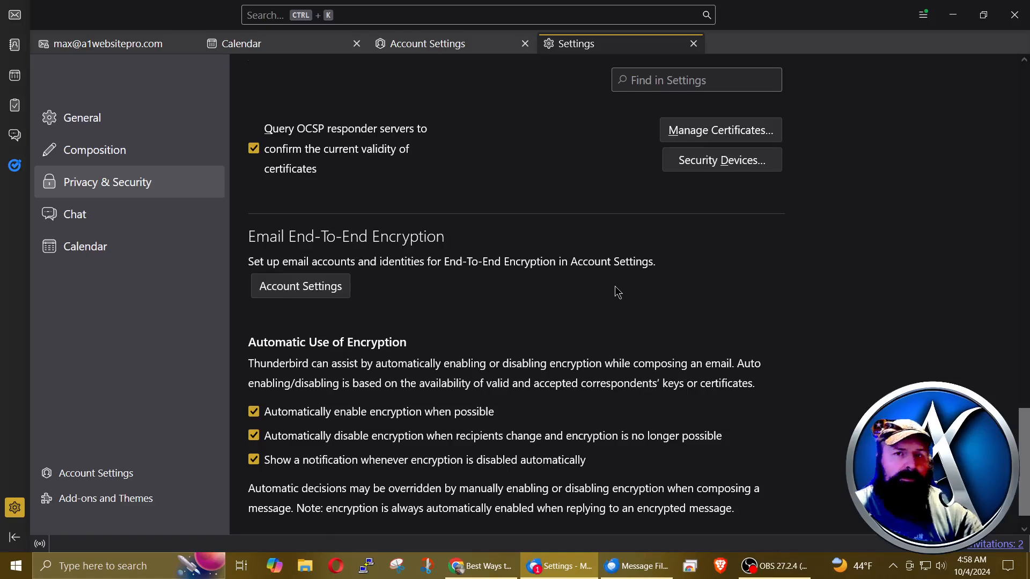
pyautogui.scroll(-3)
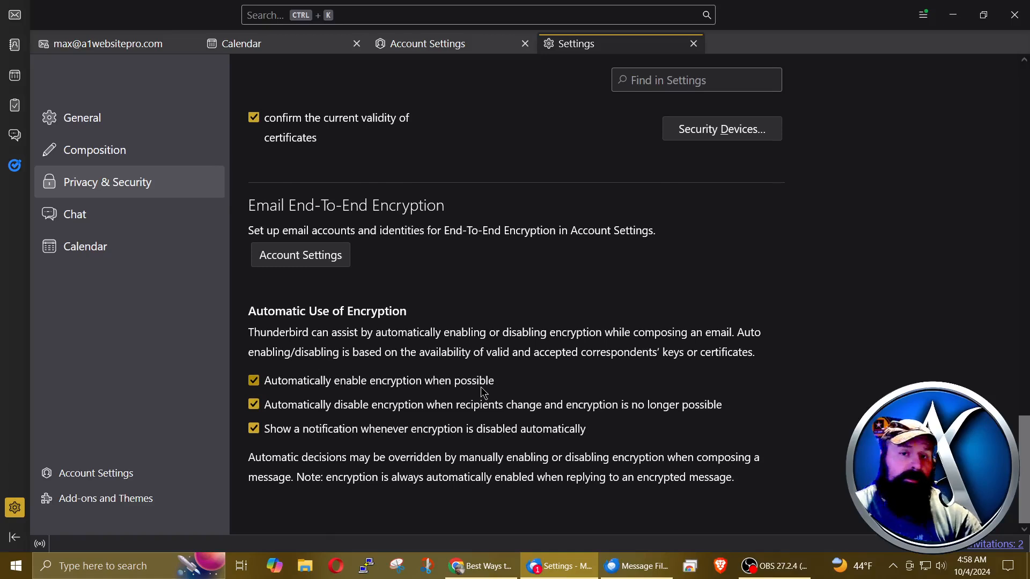
pyautogui.moveTo(389, 407)
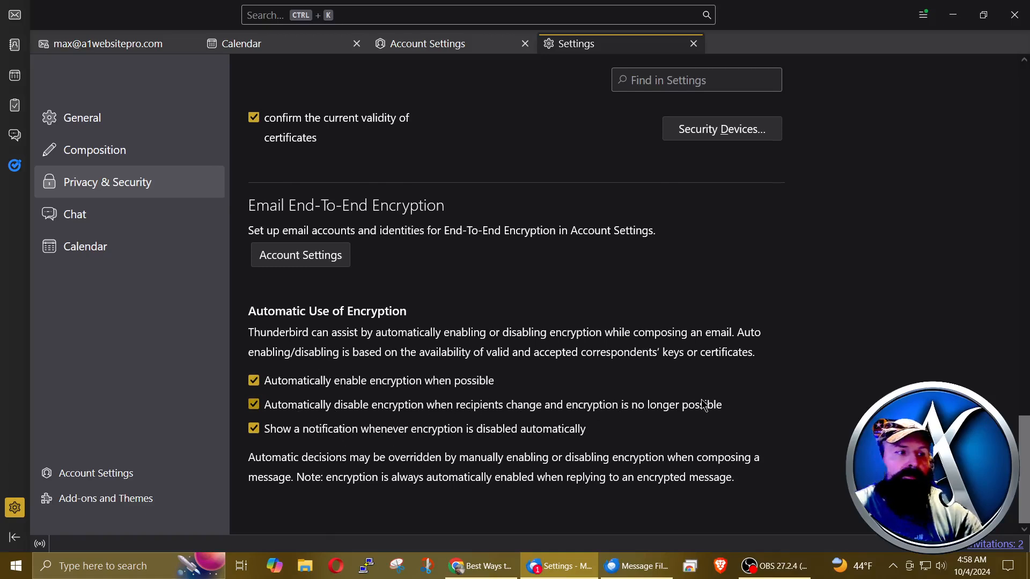
pyautogui.moveTo(735, 408)
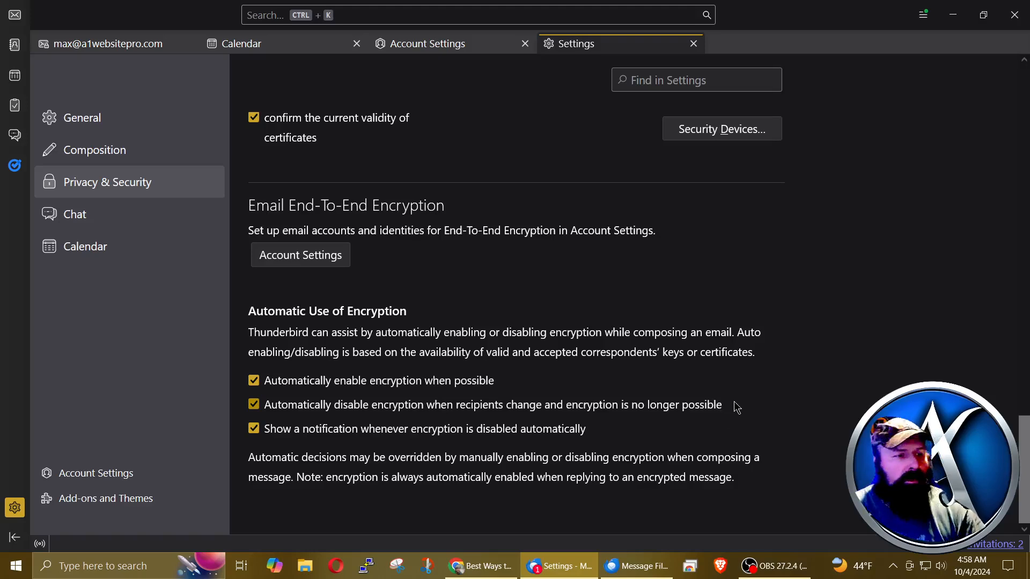
pyautogui.moveTo(494, 485)
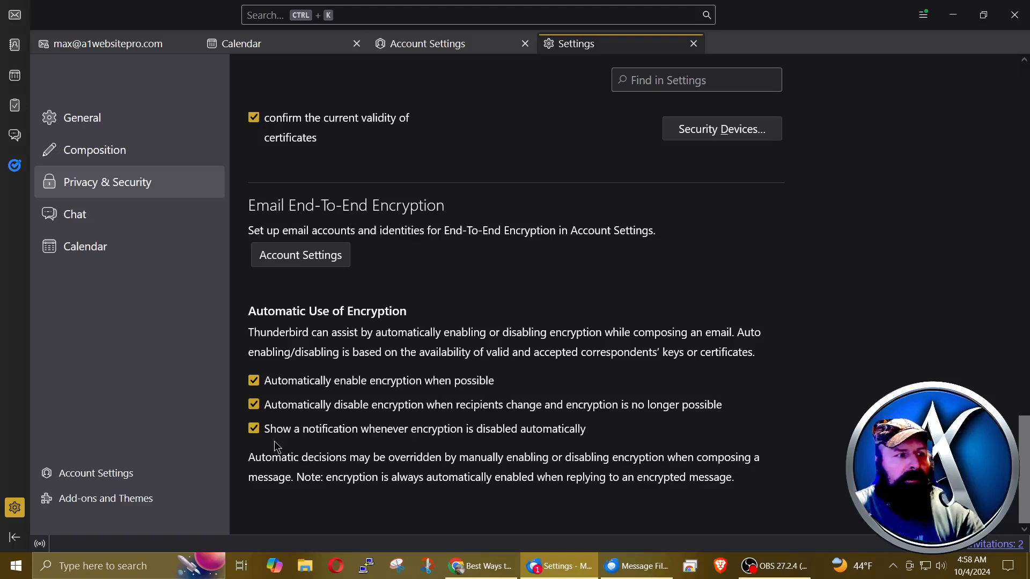
pyautogui.moveTo(558, 448)
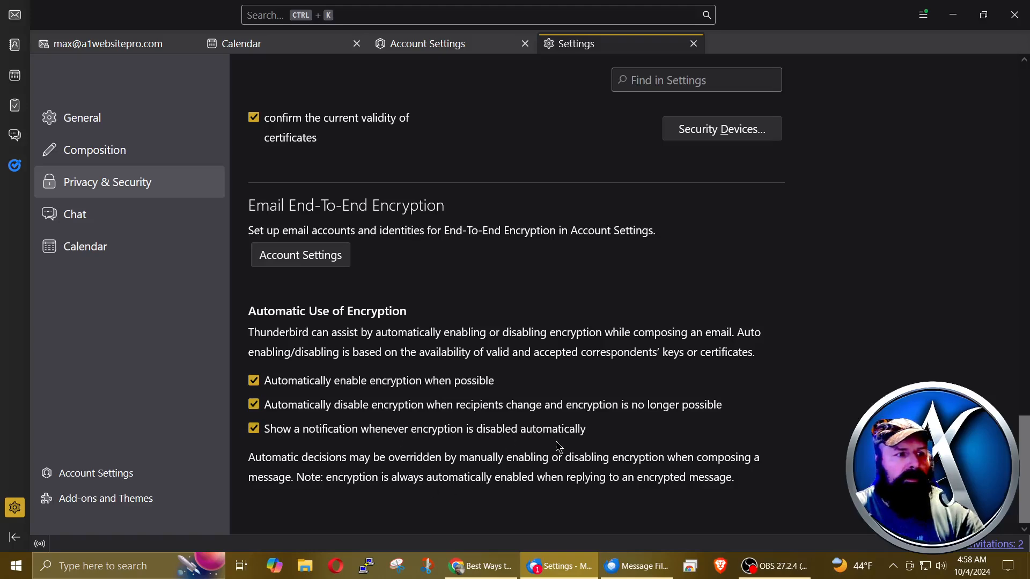
pyautogui.moveTo(722, 438)
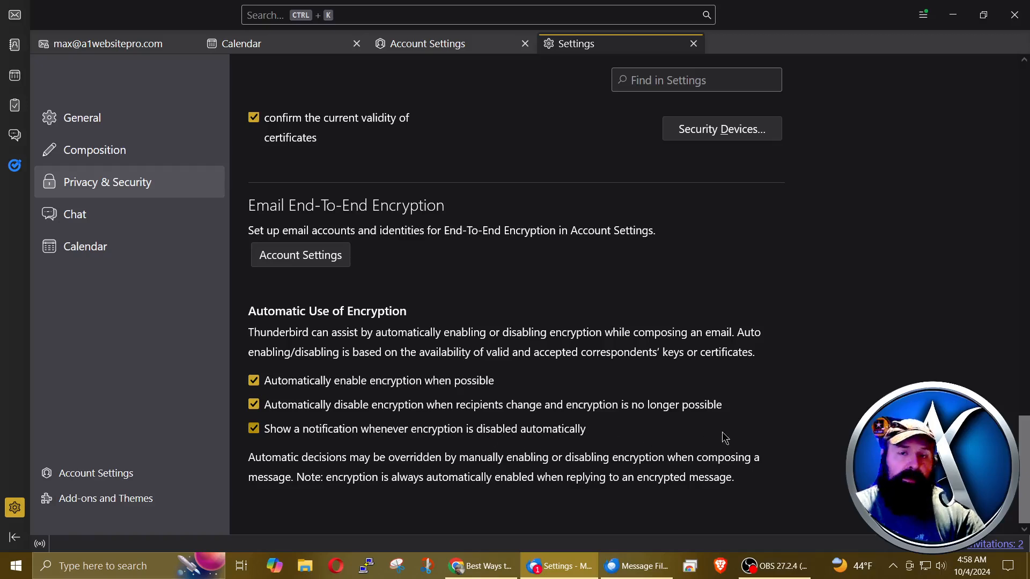